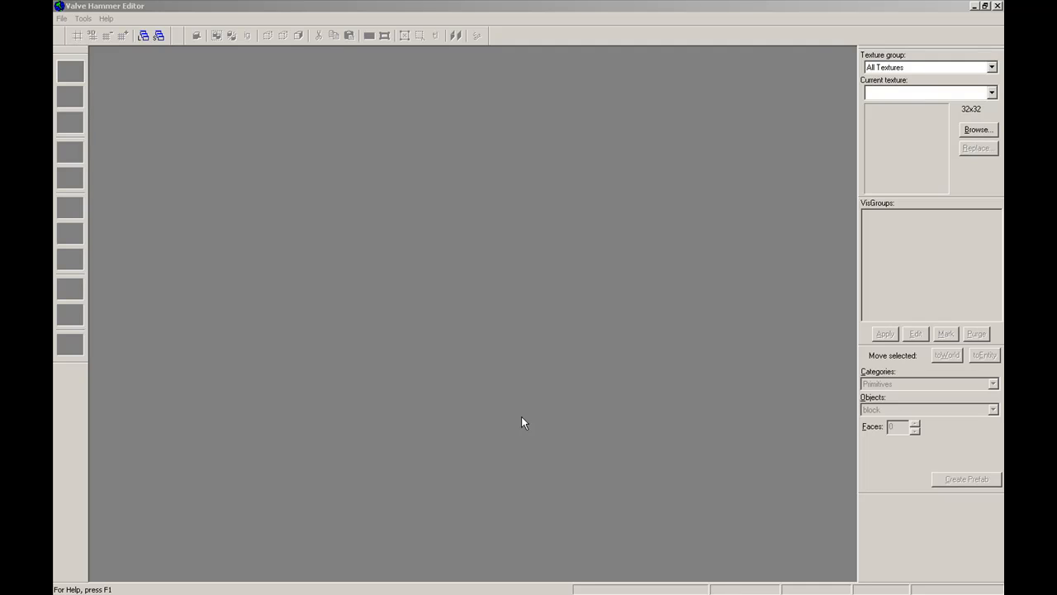
mouse_move(462, 400)
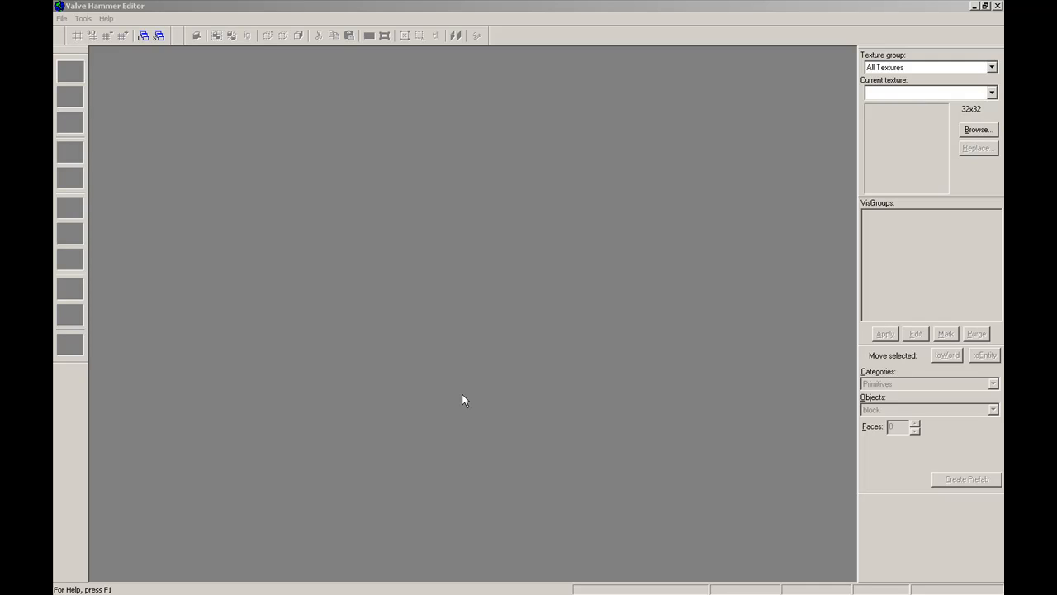
mouse_move(283, 123)
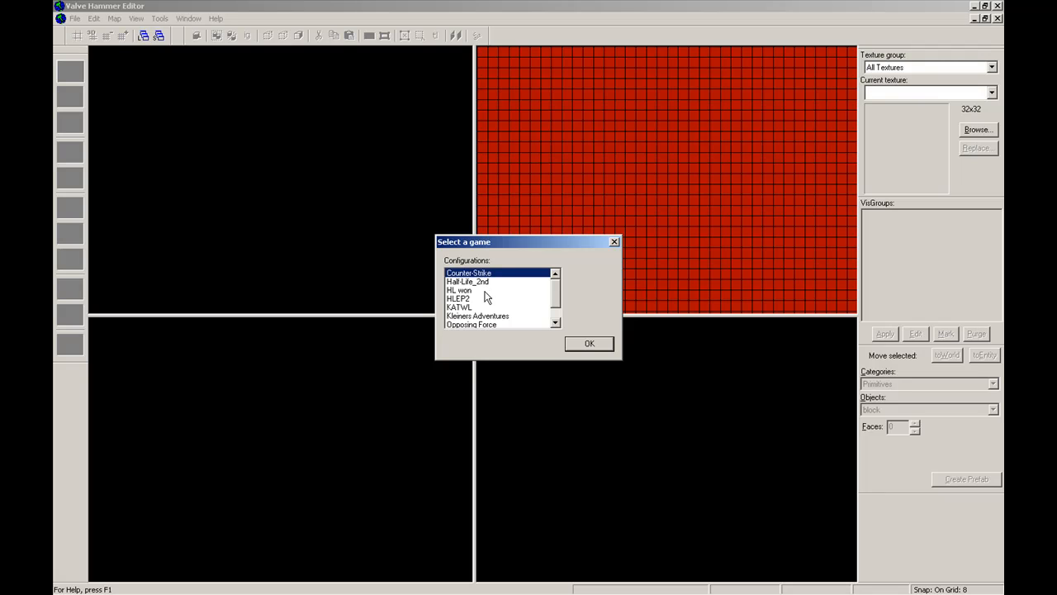
Choose the Half-Life_2nd game configuration to get the blank Map1.
left_click(467, 281)
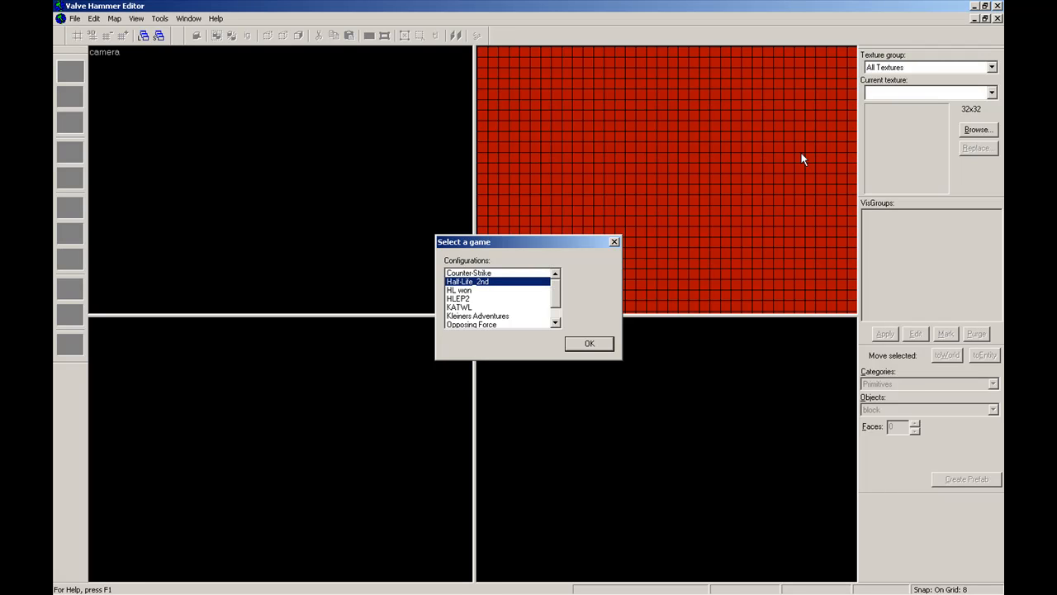
left_click(589, 343)
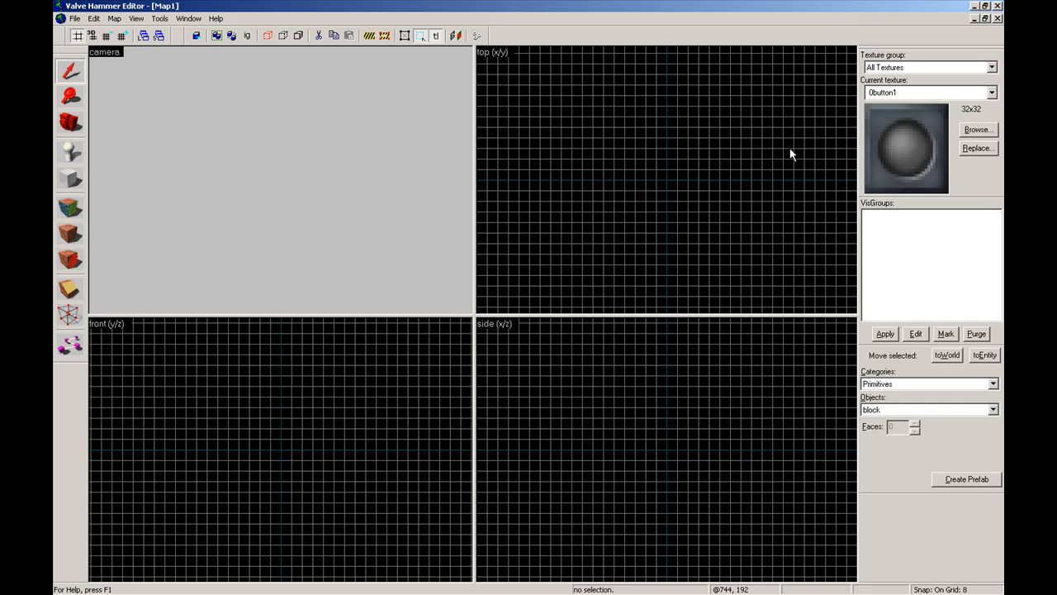
mouse_move(982, 141)
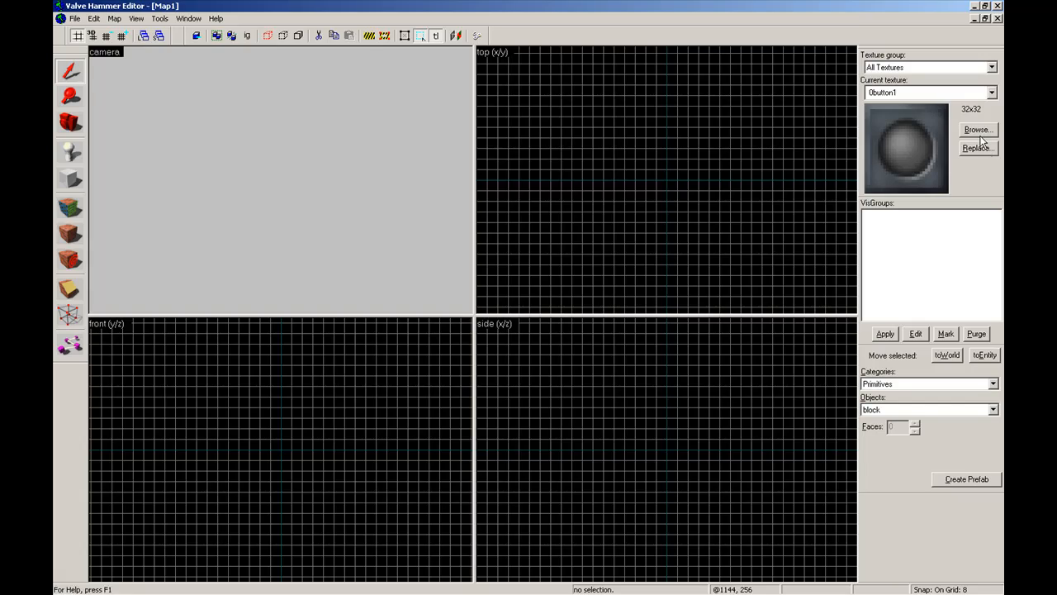
Filter textures for floor, pick concretefloor04, and draw the floor block in the top view.
left_click(977, 130)
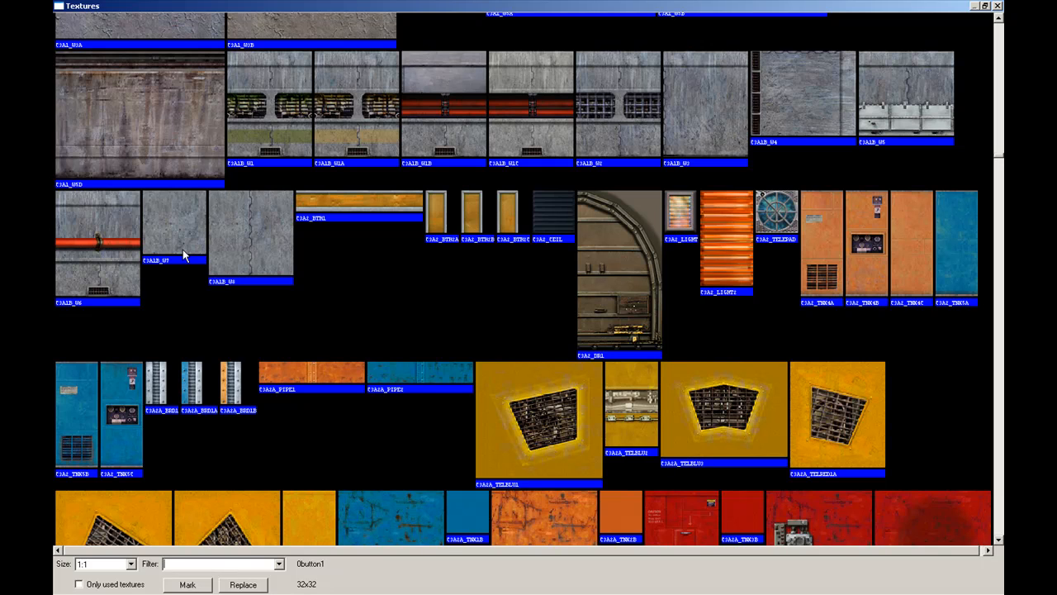
type("floor")
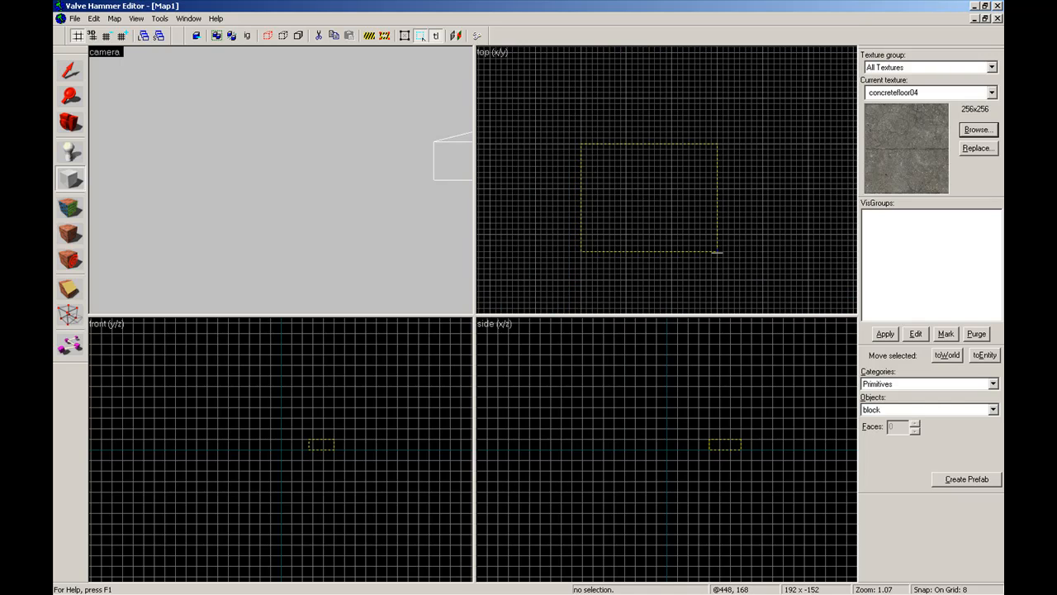
left_click_drag(717, 252, 735, 293)
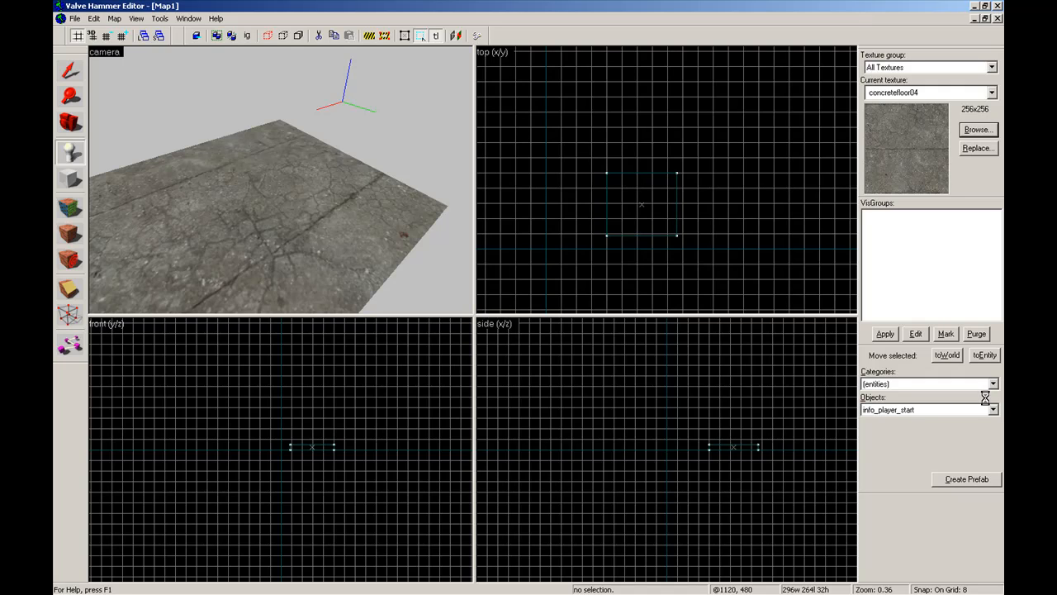
Place an info_player_start entity above the concrete floor brush.
left_click(993, 410)
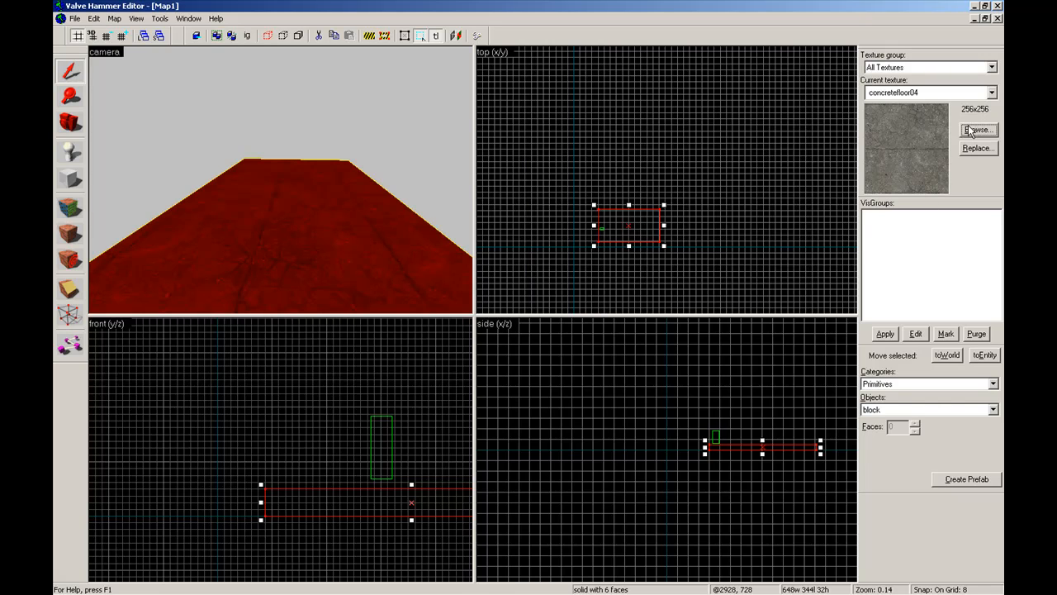
Browse the texture collection to find the concretewall013 wall texture.
left_click(977, 130)
type("wall")
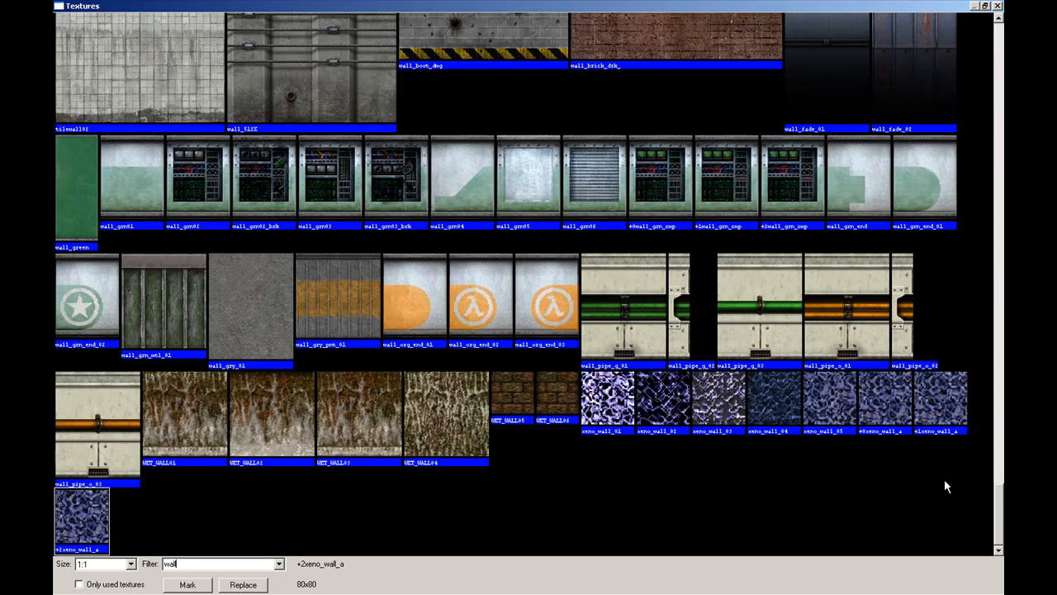
scroll("down", 3)
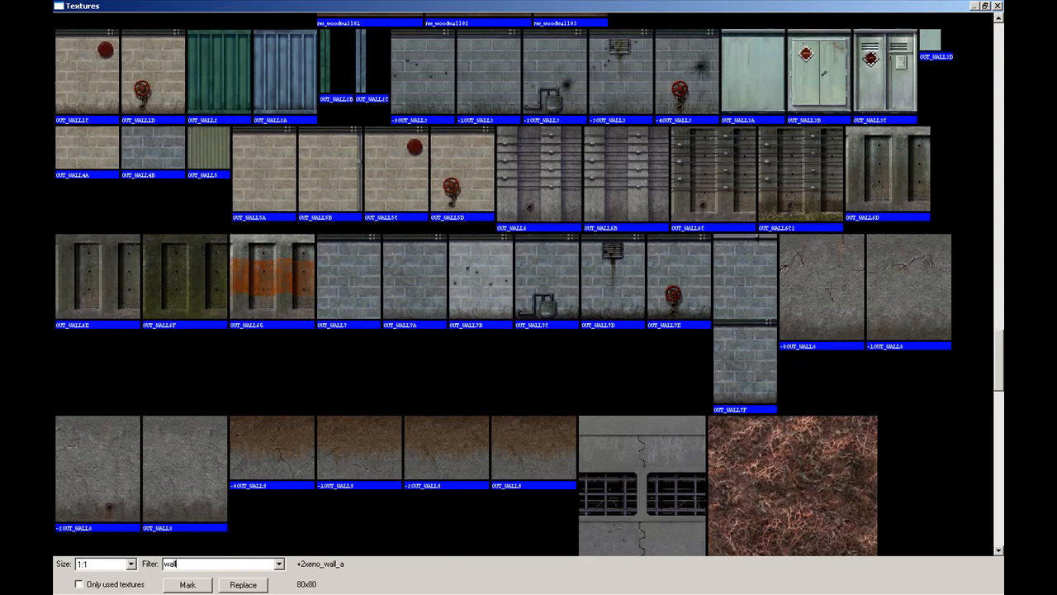
scroll("down", 3)
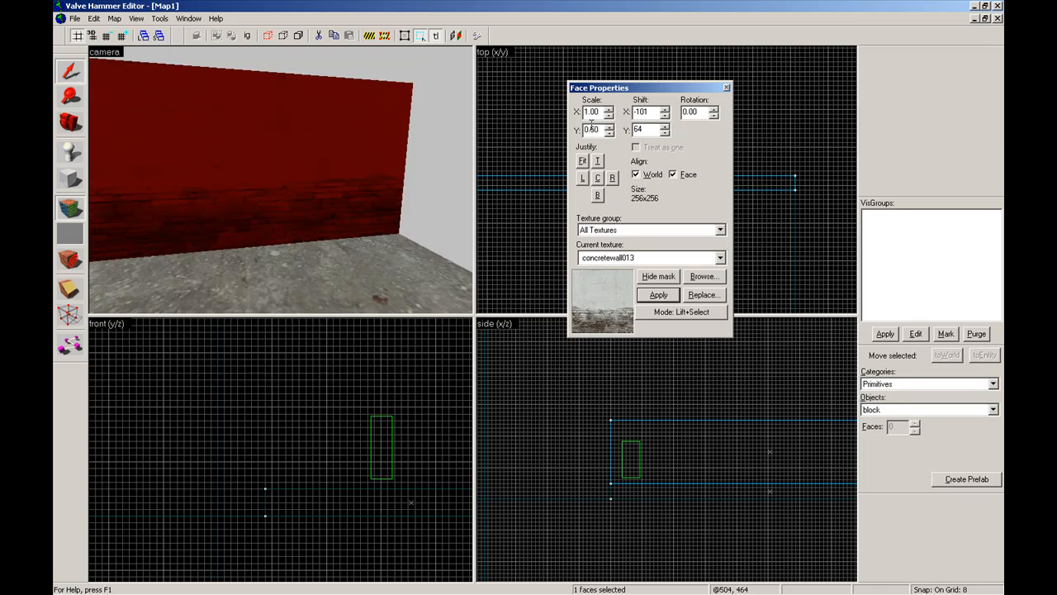
Set the wall face's horizontal texture scale to 0.50 and apply it.
left_click(609, 109)
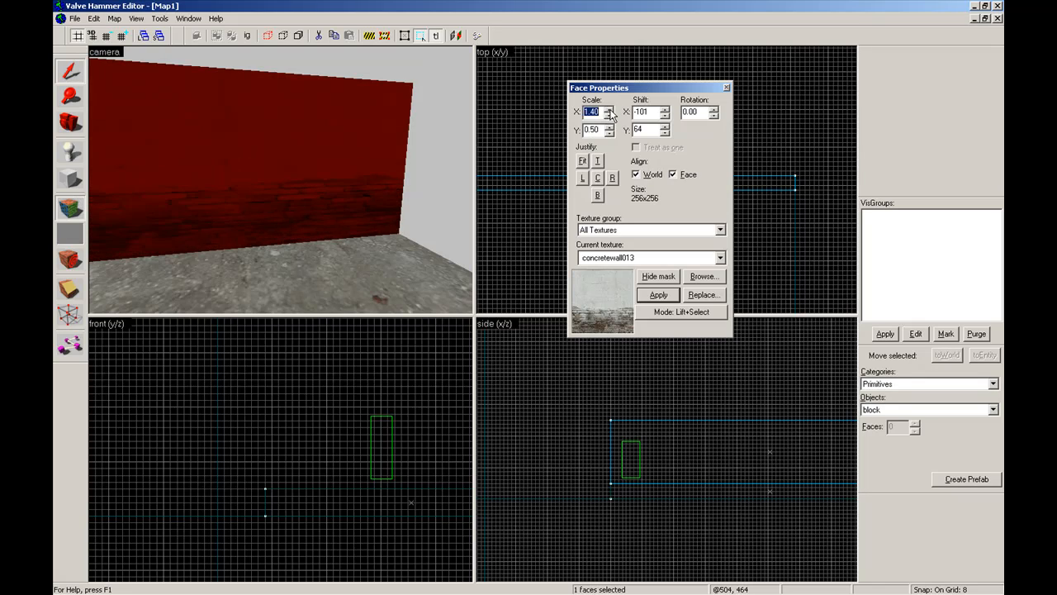
left_click(609, 114)
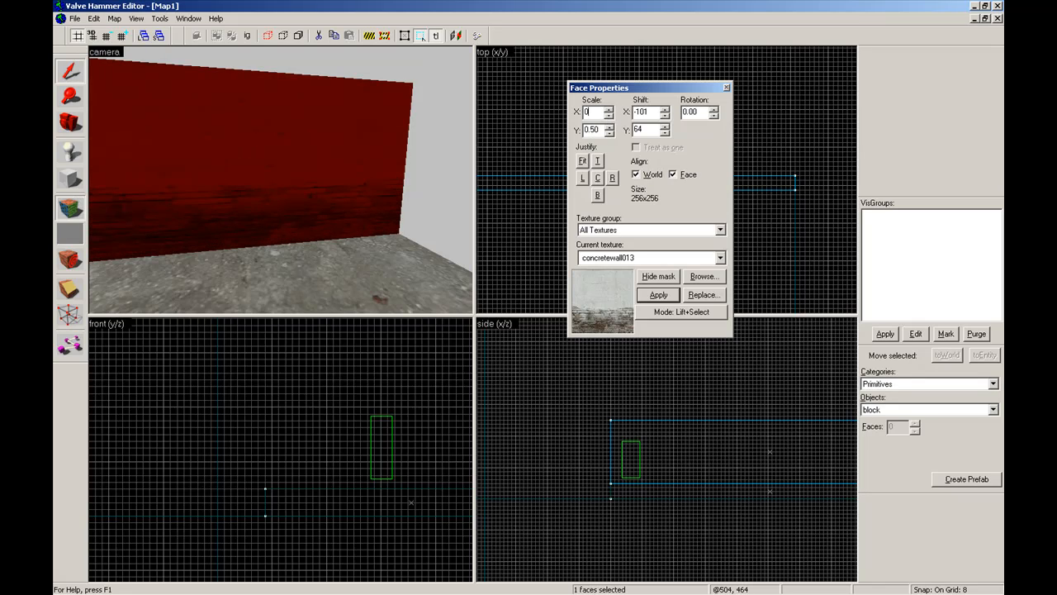
type("0.50")
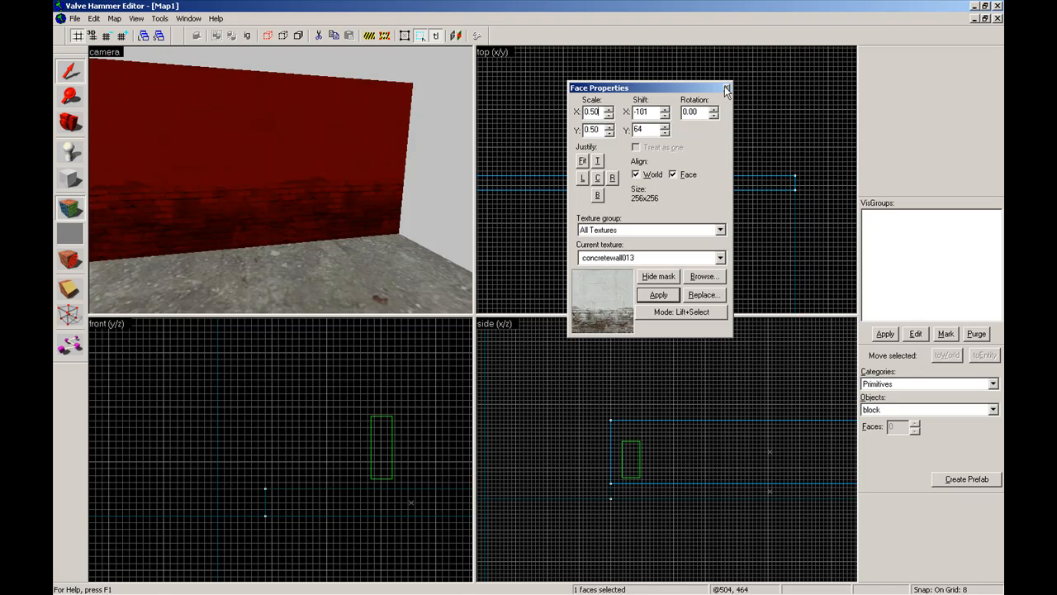
left_click(726, 87)
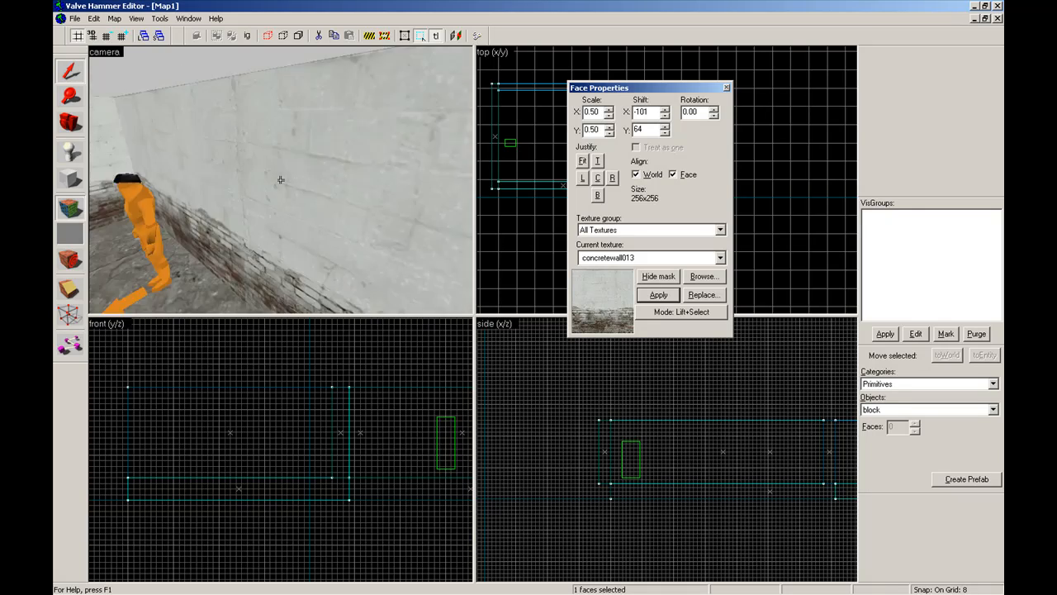
Close the face texture settings and filter the texture browser for sky.
left_click(726, 88)
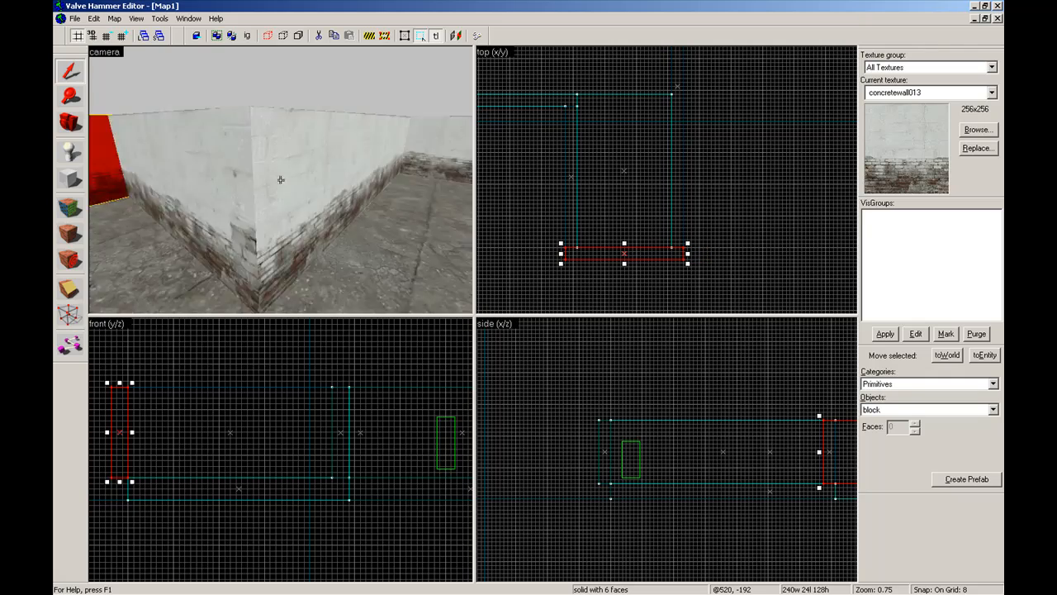
left_click(977, 129)
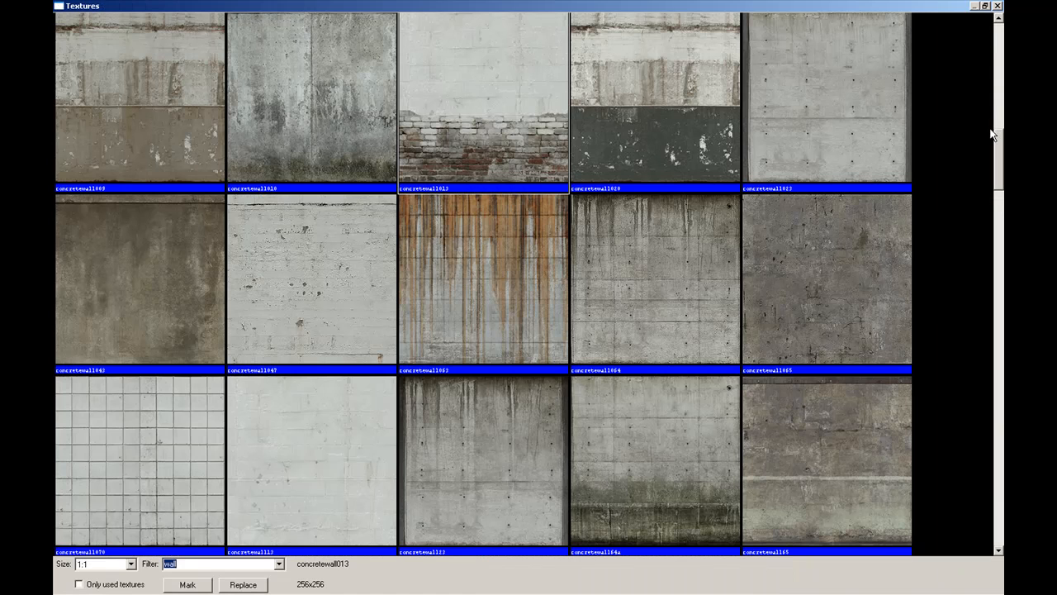
type("sky")
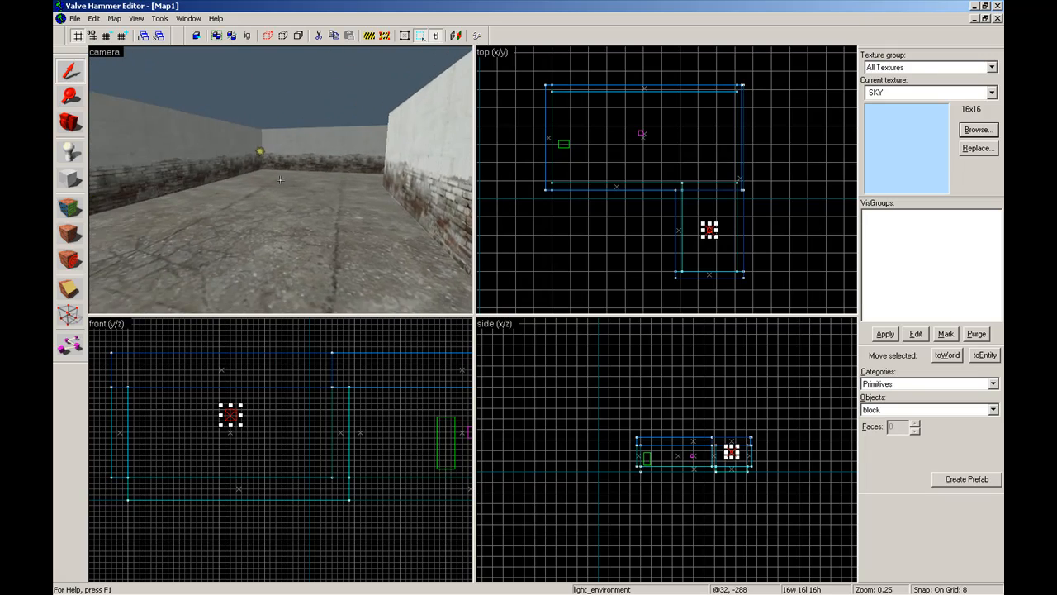
Pick STAIN_FLR02 from the texture browser for the floor strip.
left_click(978, 128)
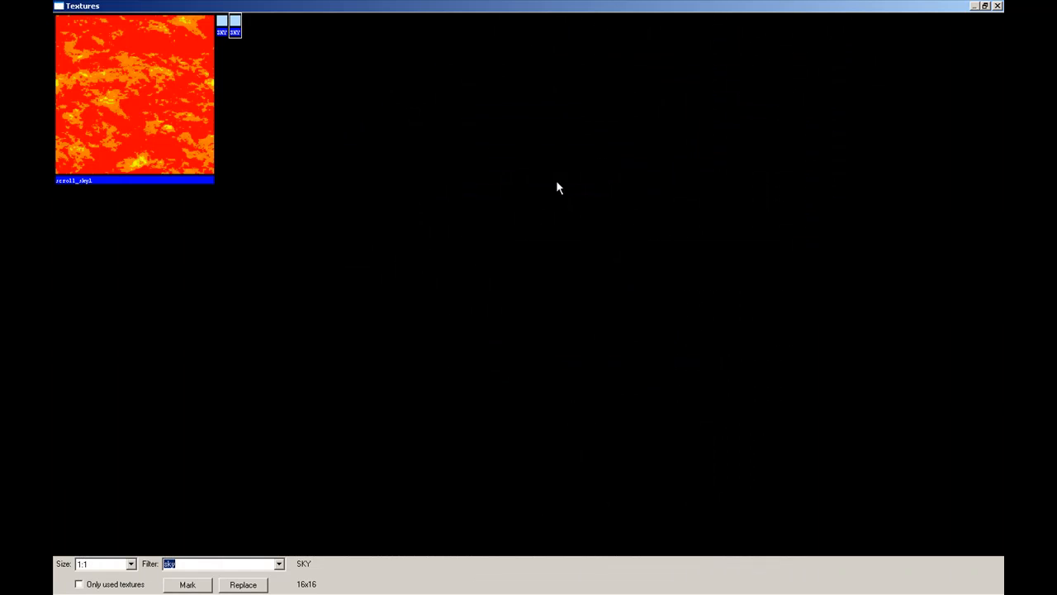
mouse_move(976, 131)
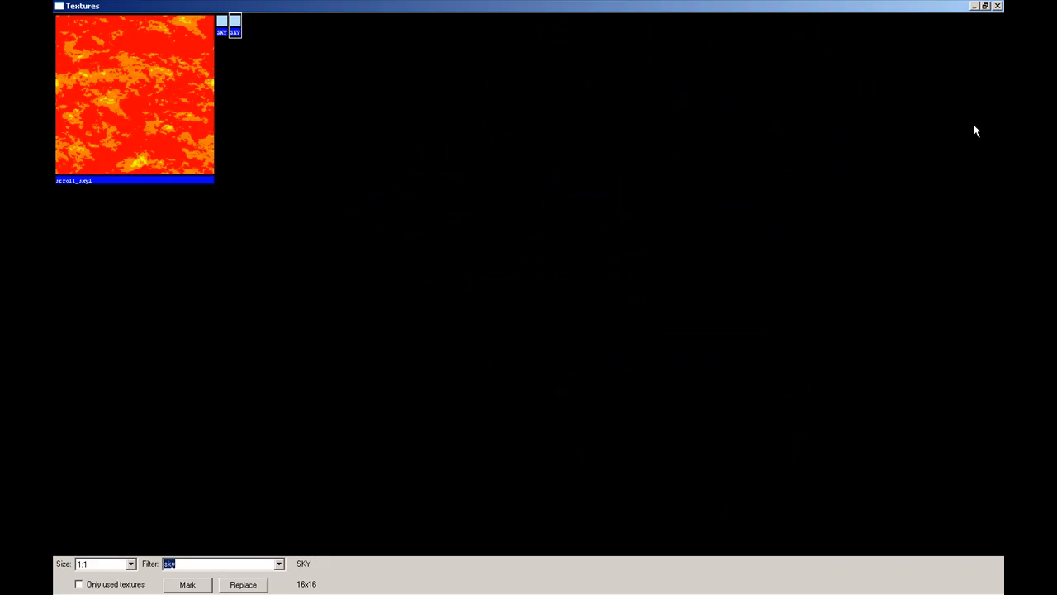
left_click(223, 563)
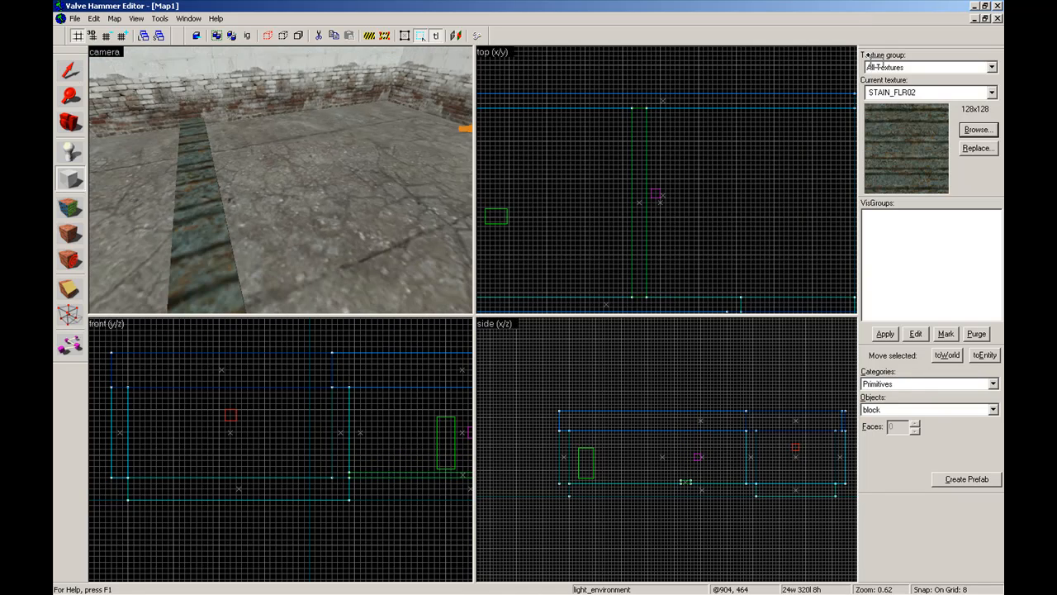
Select the AAATRIGGER texture and turn the trigger block into an entity.
left_click(977, 129)
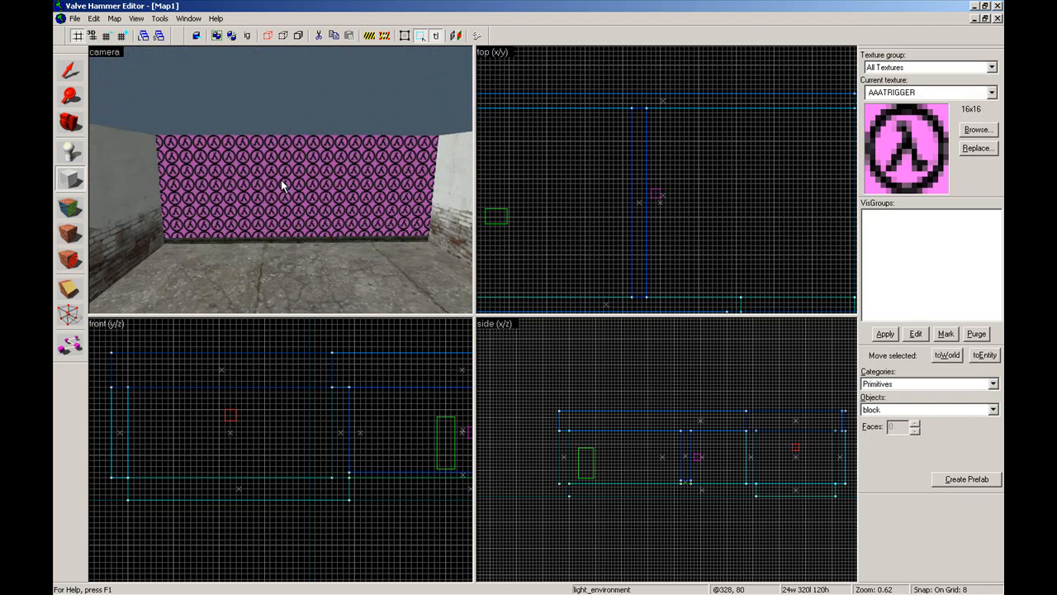
left_click(496, 232)
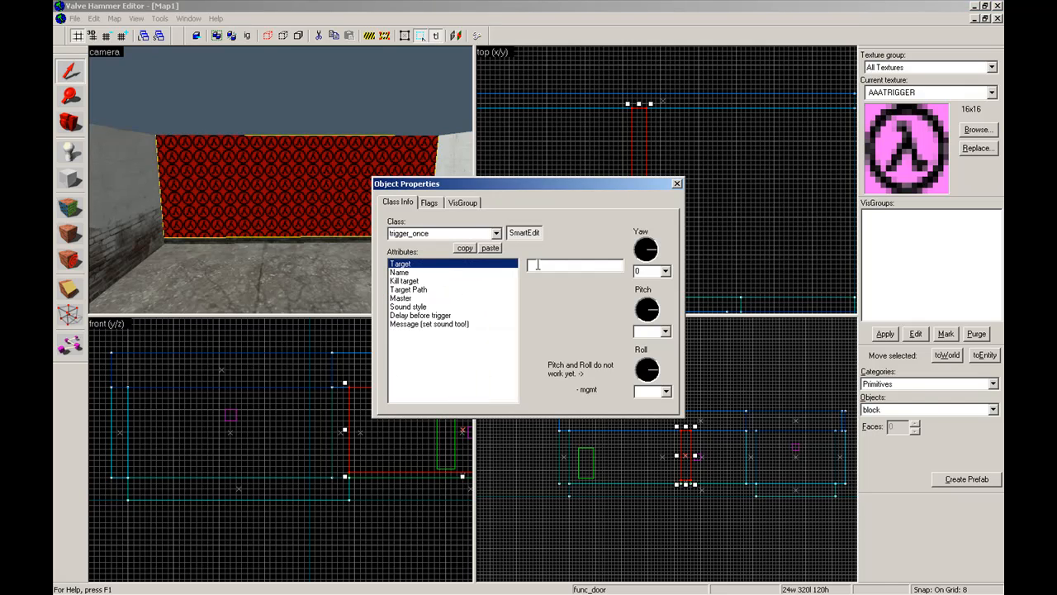
Set the trigger_once target to 'barneyru' and apply it.
type("barneyru")
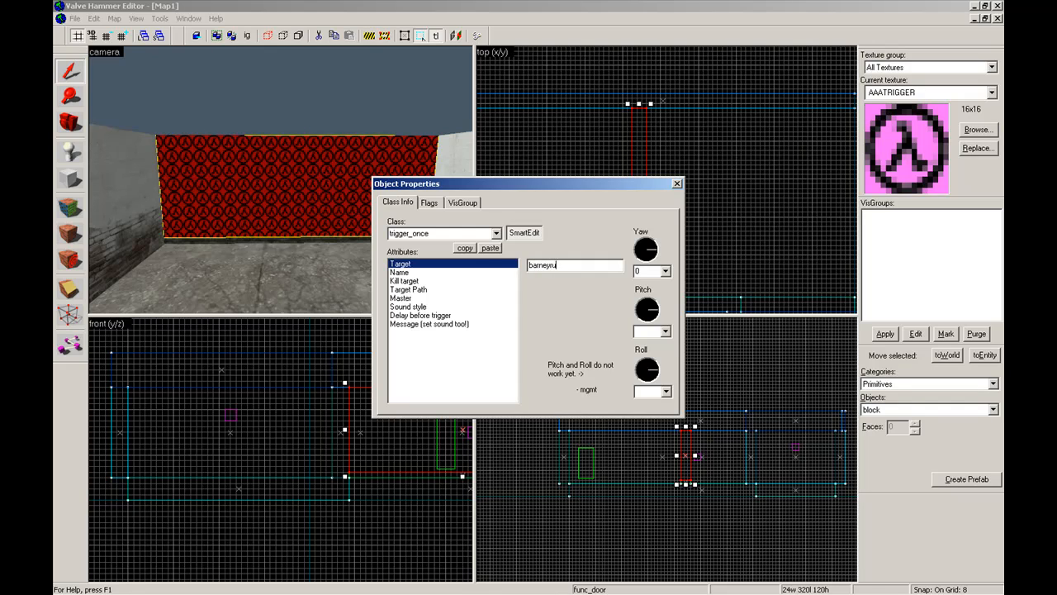
left_click(676, 183)
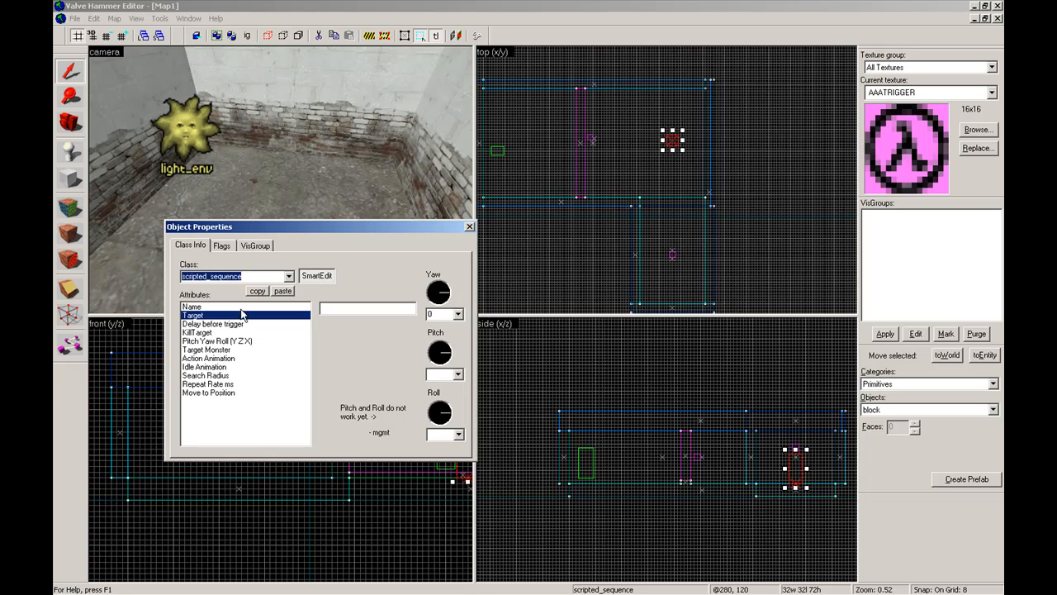
Enter Name 'barneyrun' and Yaw 180 in the scripted_sequence Object Properties.
type("barney")
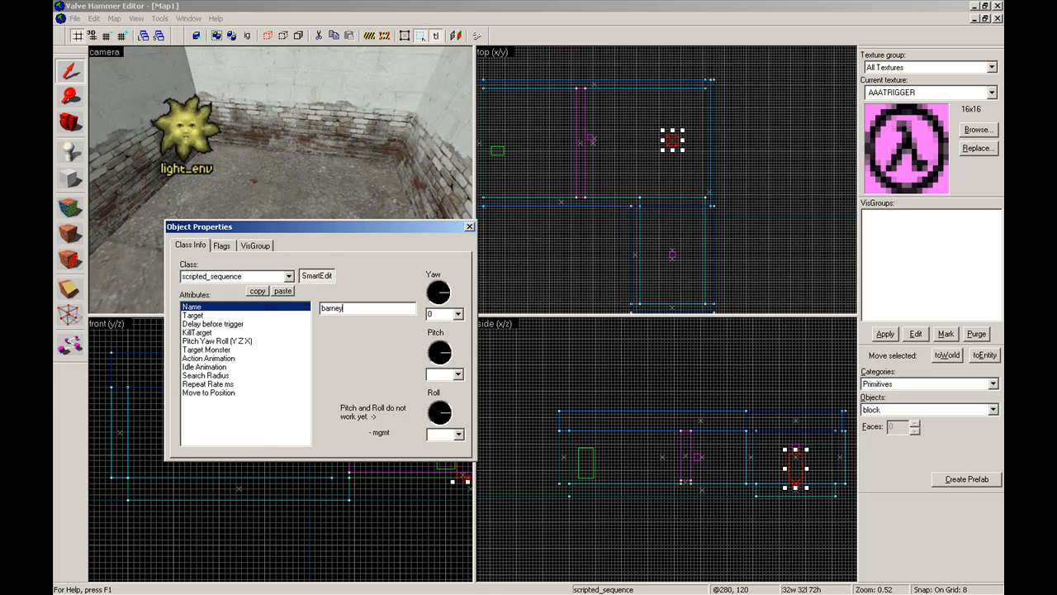
type("run")
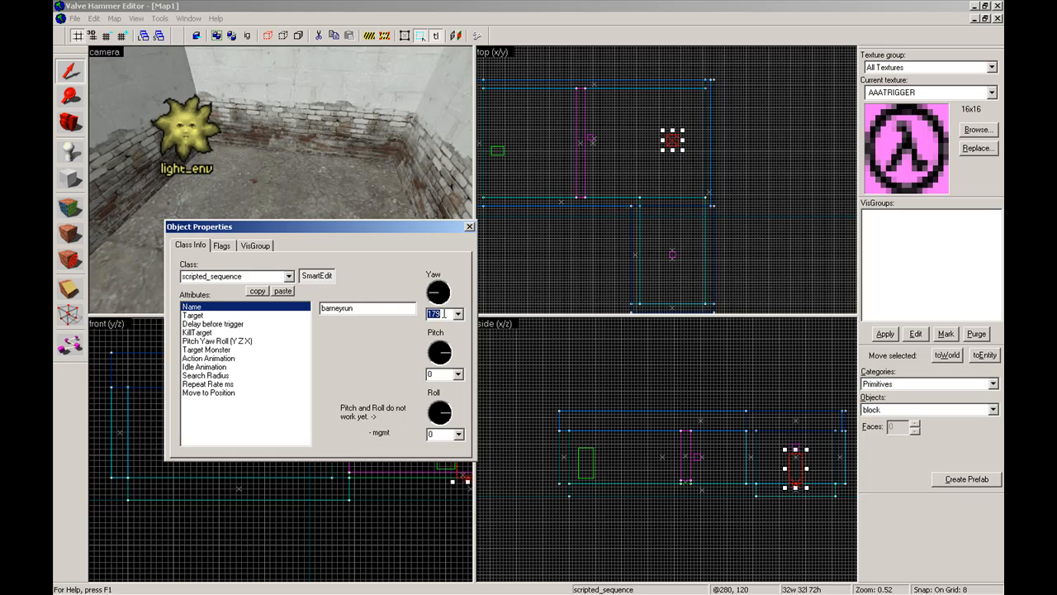
type("180")
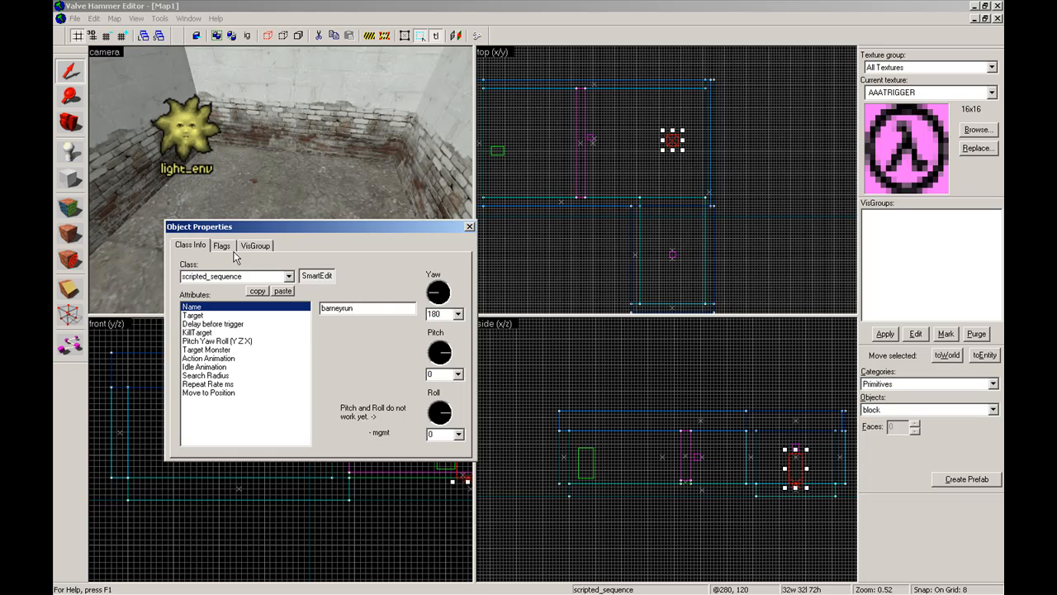
Tick the No Interruptions and Leave Corpse flags on the barneyrun sequence, then return to Class Info.
left_click(221, 246)
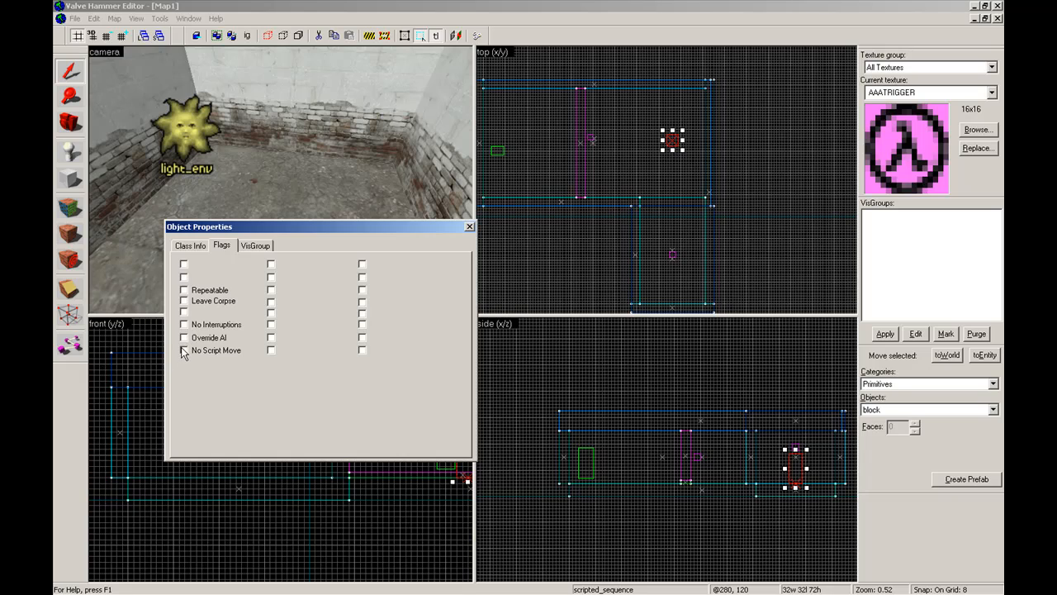
left_click(183, 324)
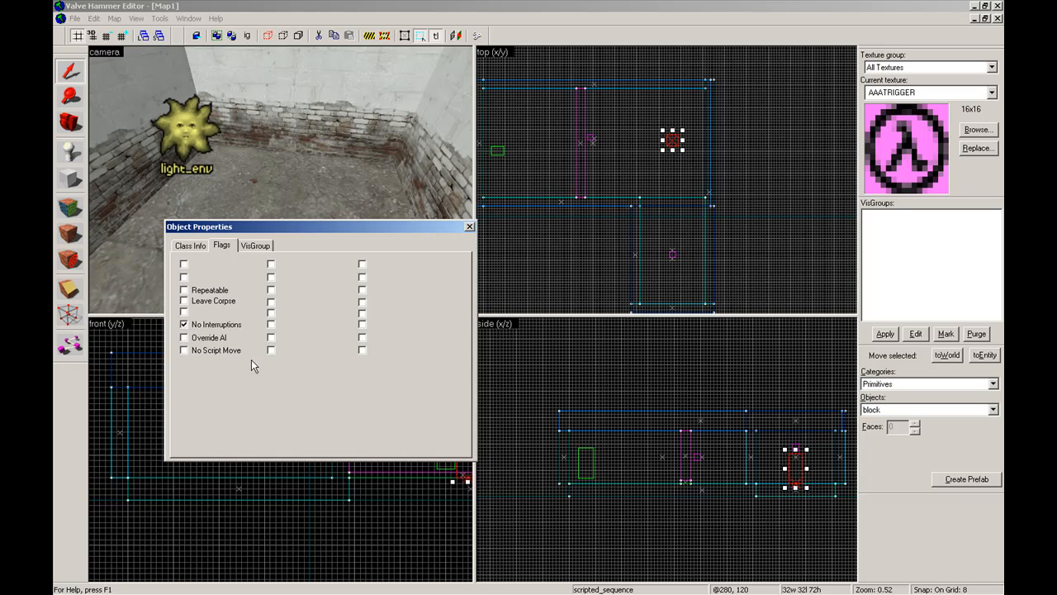
mouse_move(410, 420)
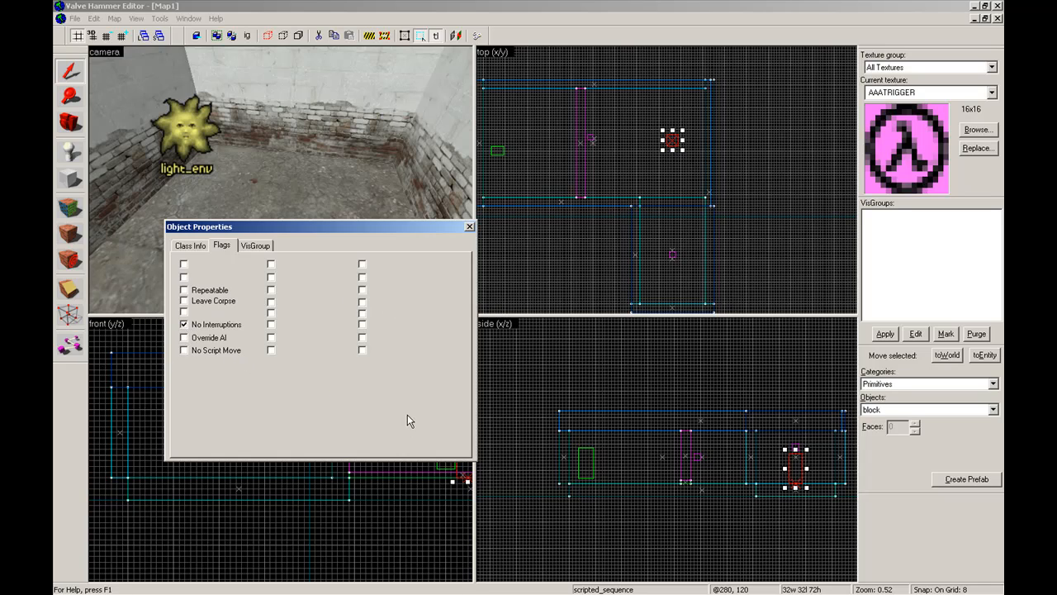
left_click(183, 301)
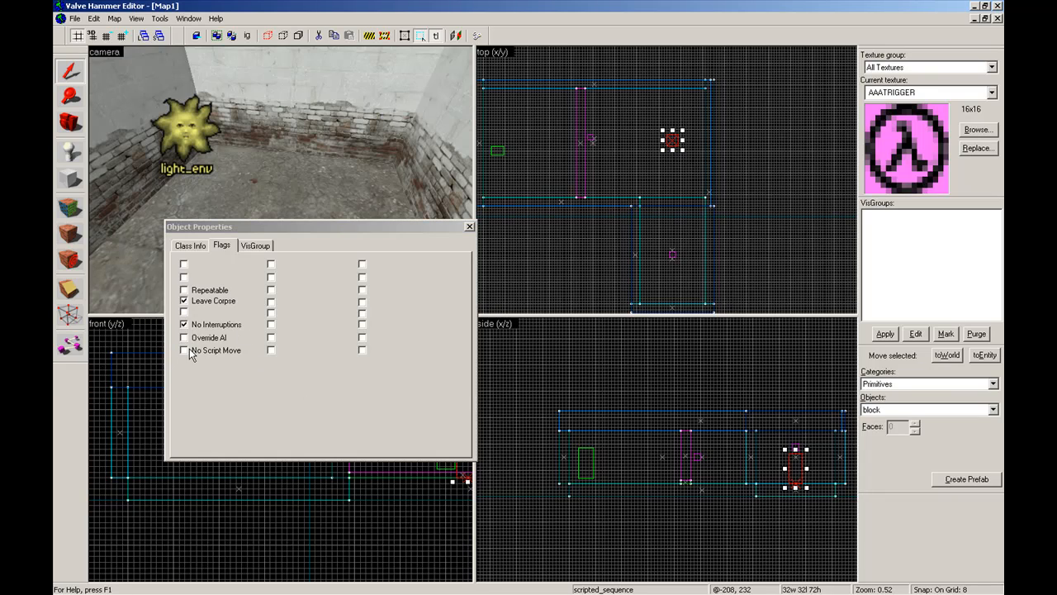
left_click(190, 244)
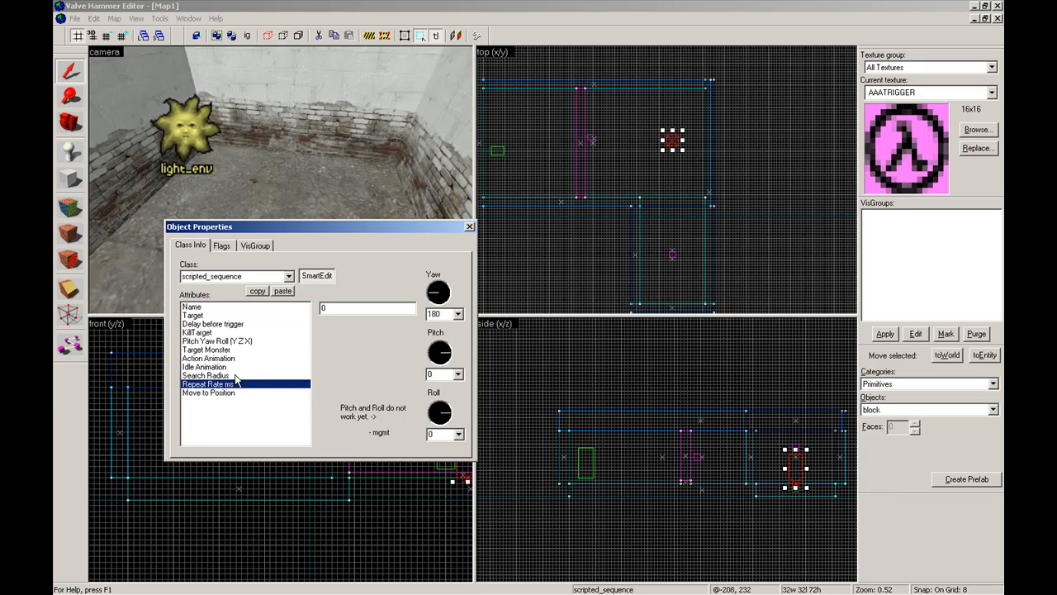
Enter barneytalk as the barneyrun sequence's Target and close Object Properties.
left_click(204, 367)
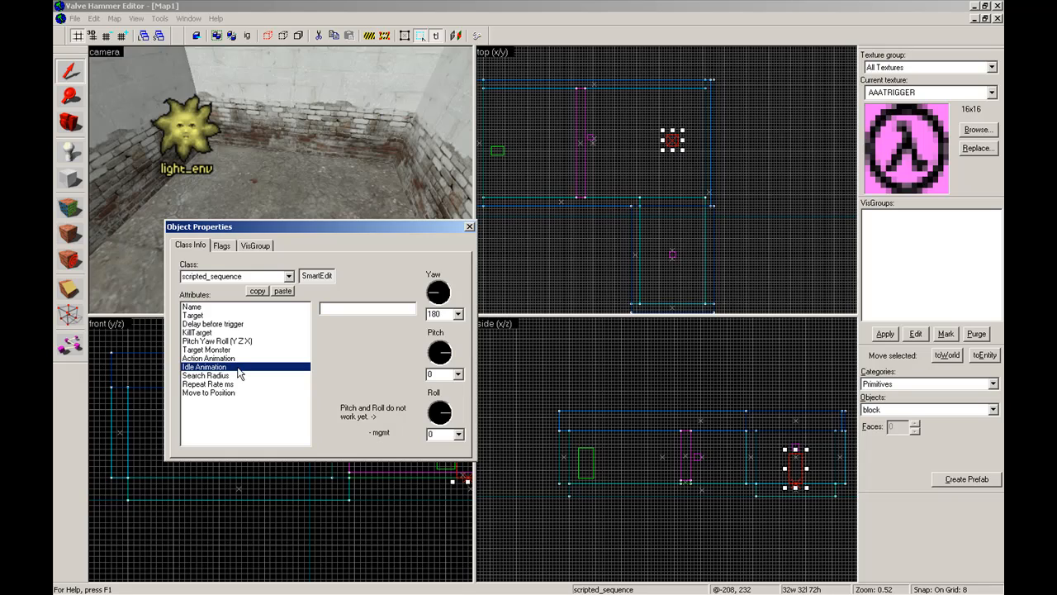
left_click(208, 358)
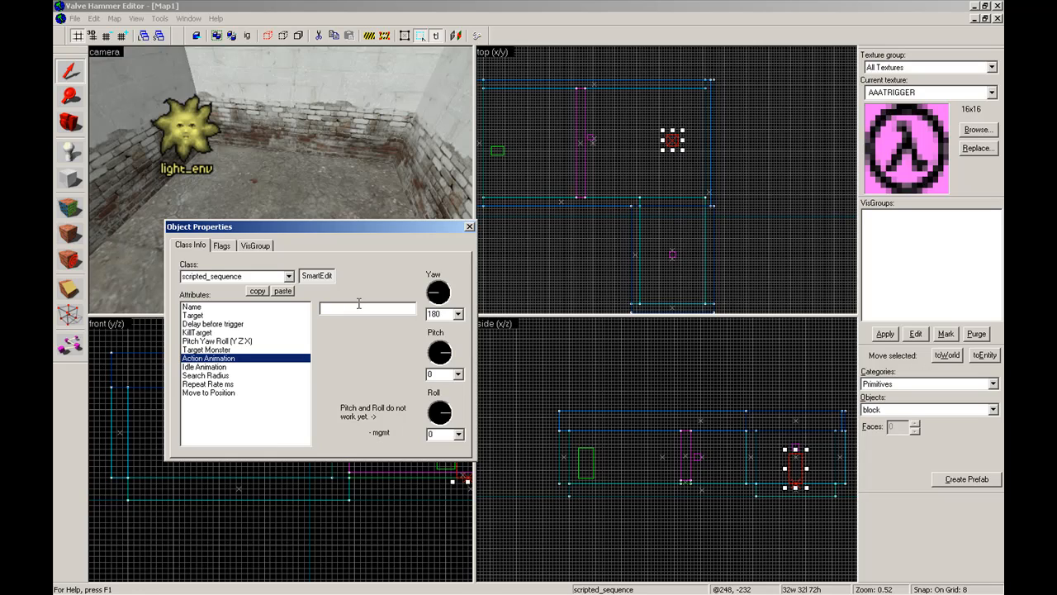
left_click(193, 314)
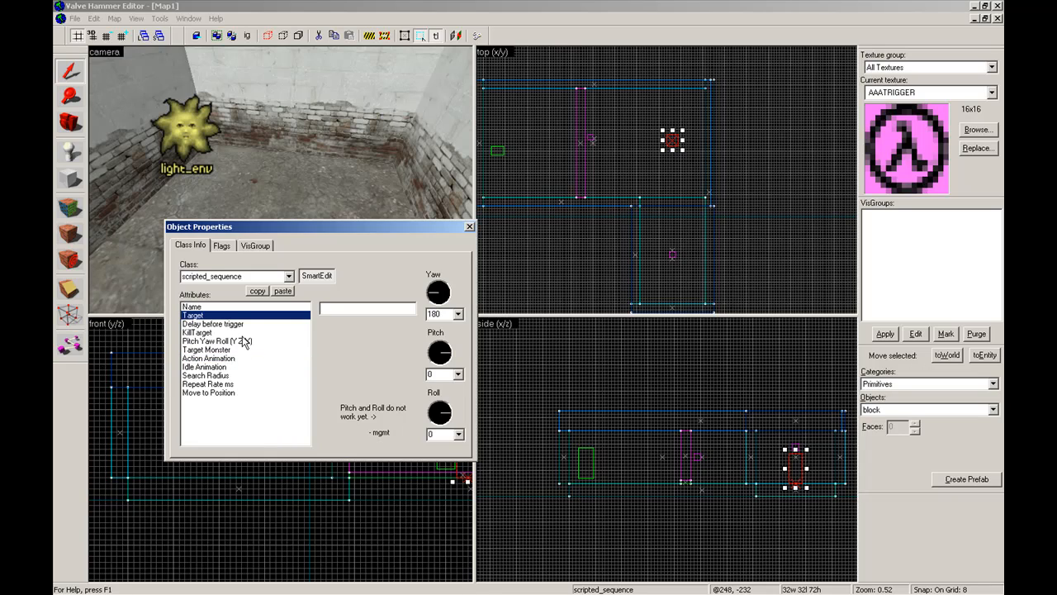
left_click(365, 308)
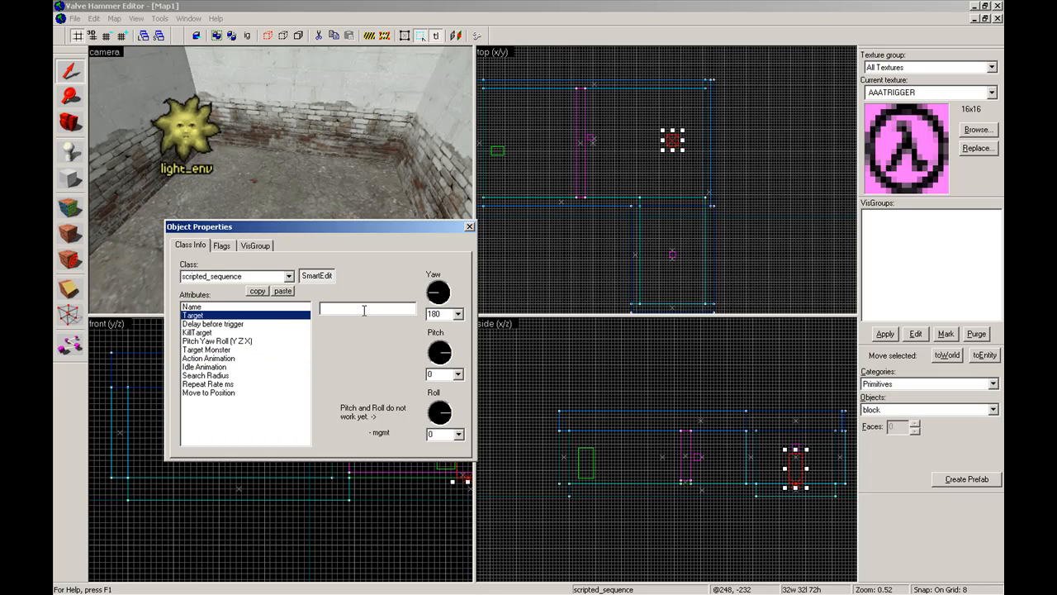
type("barneytalk")
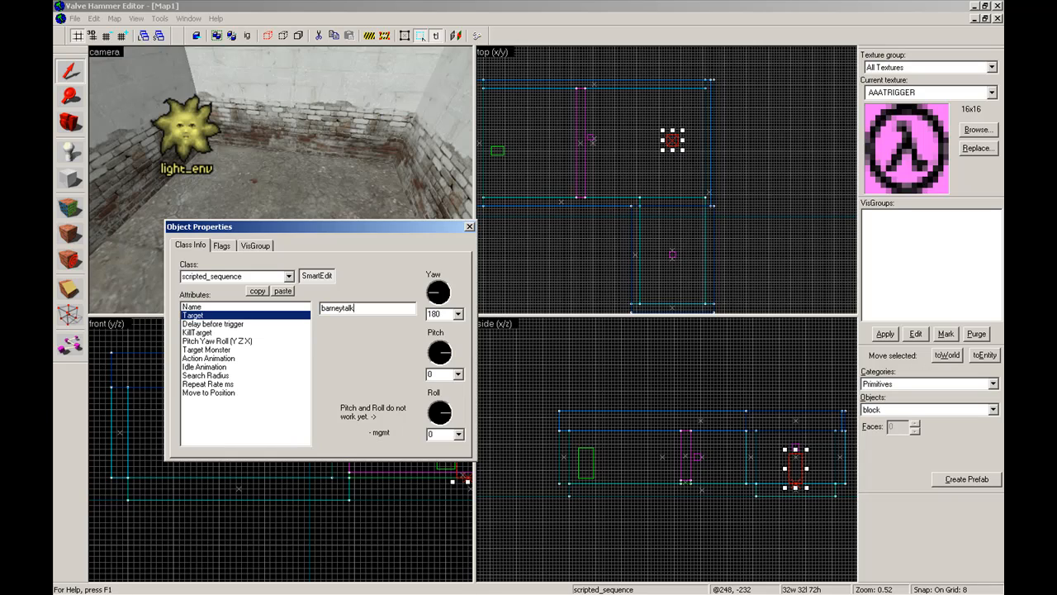
left_click(207, 348)
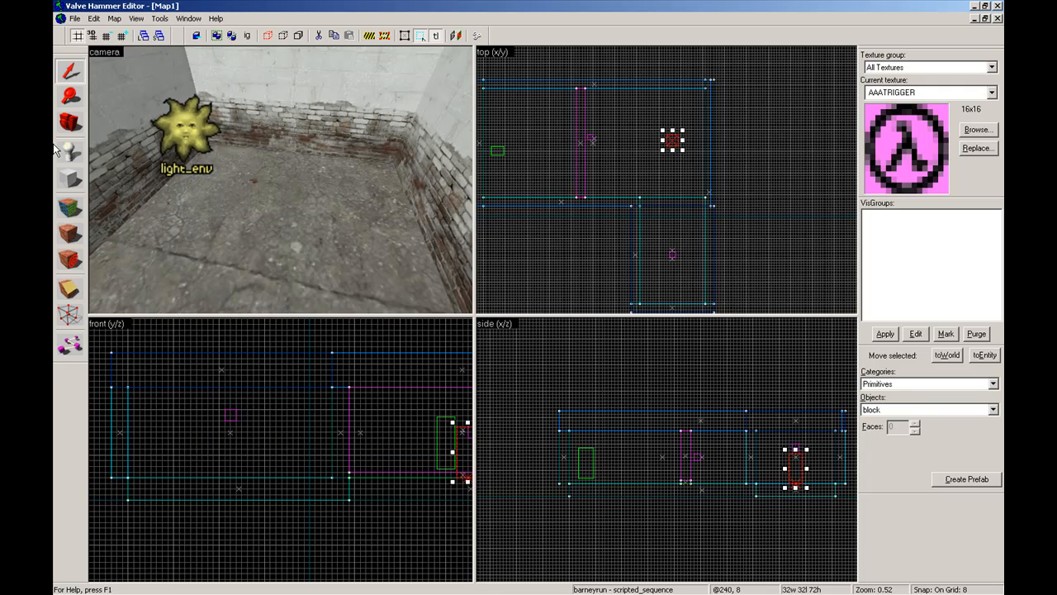
Place a monster_barney entity in the brick-walled room and select it in the top view.
left_click(991, 410)
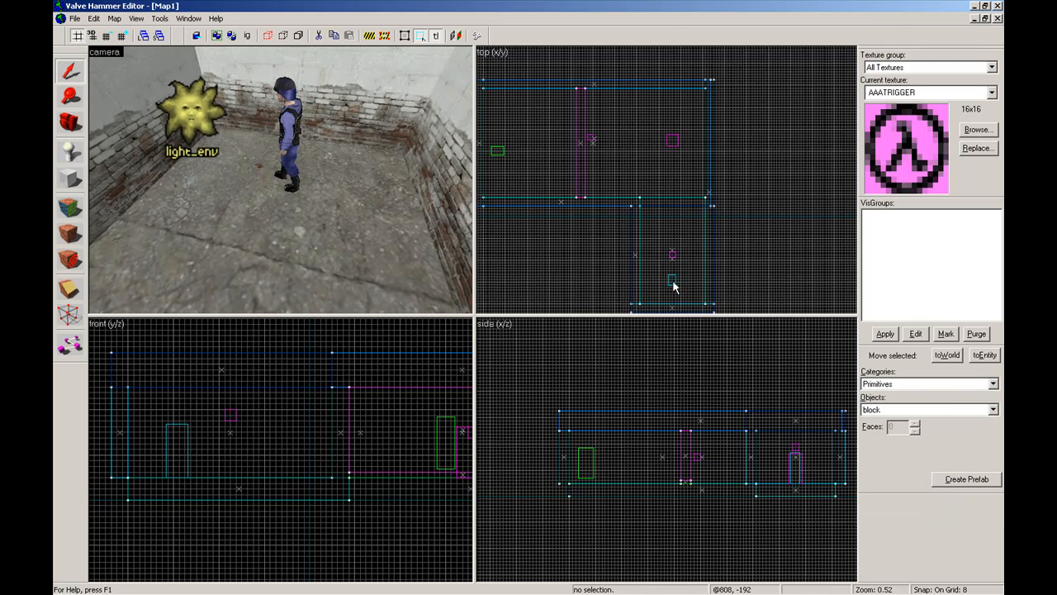
left_click(671, 280)
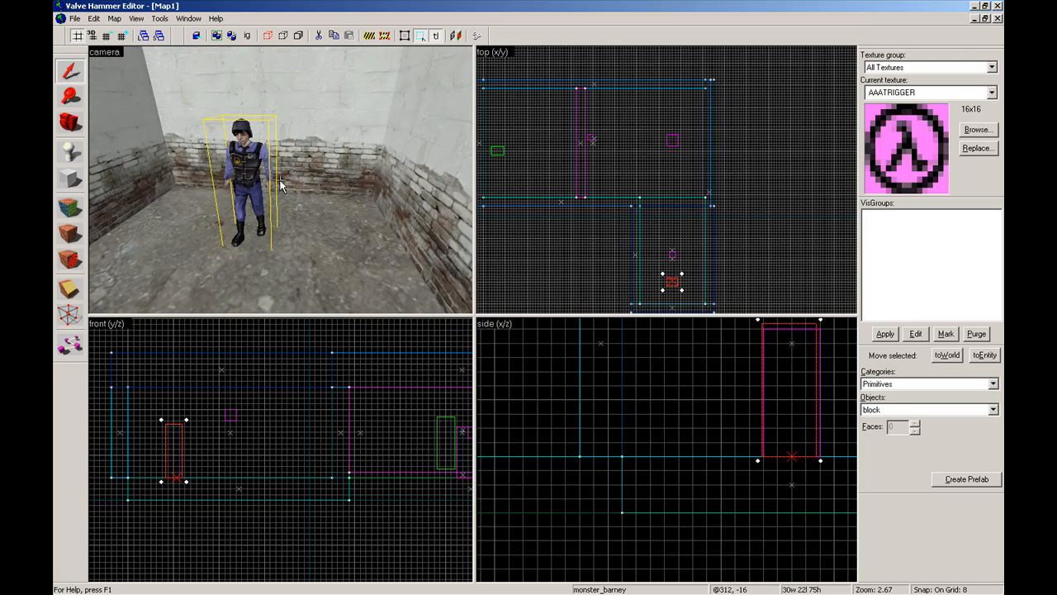
Name the monster_barney entity 'barney' and tick its Gag flag.
double_click(247, 173)
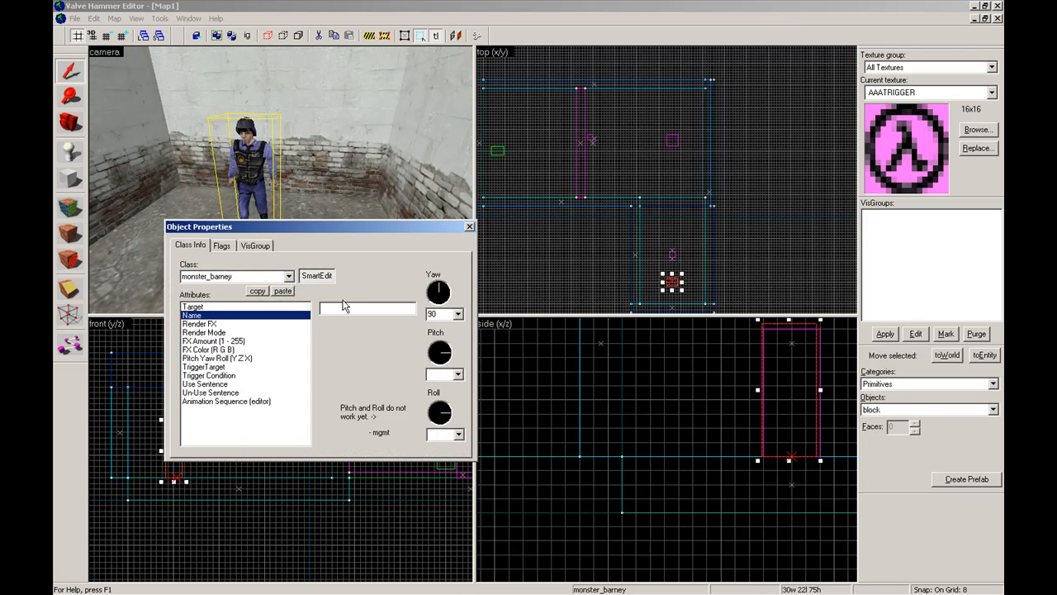
type("barney")
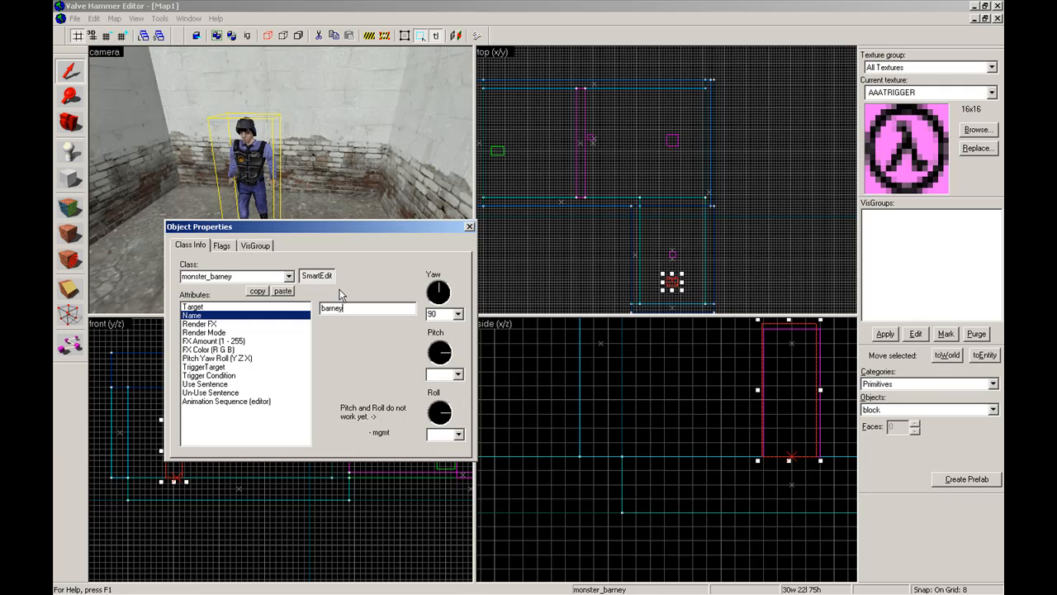
left_click(220, 245)
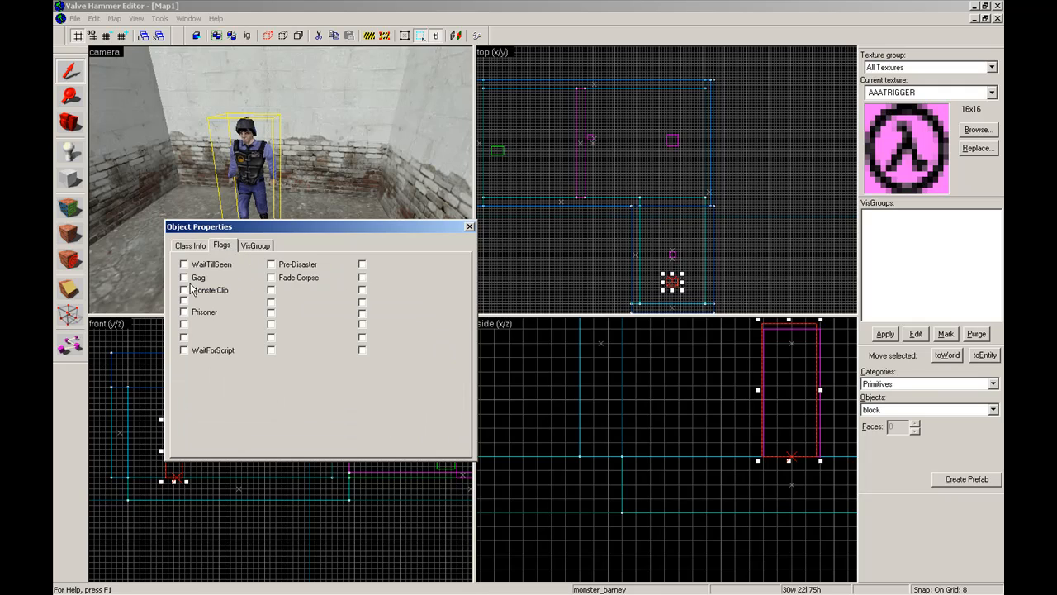
left_click(184, 278)
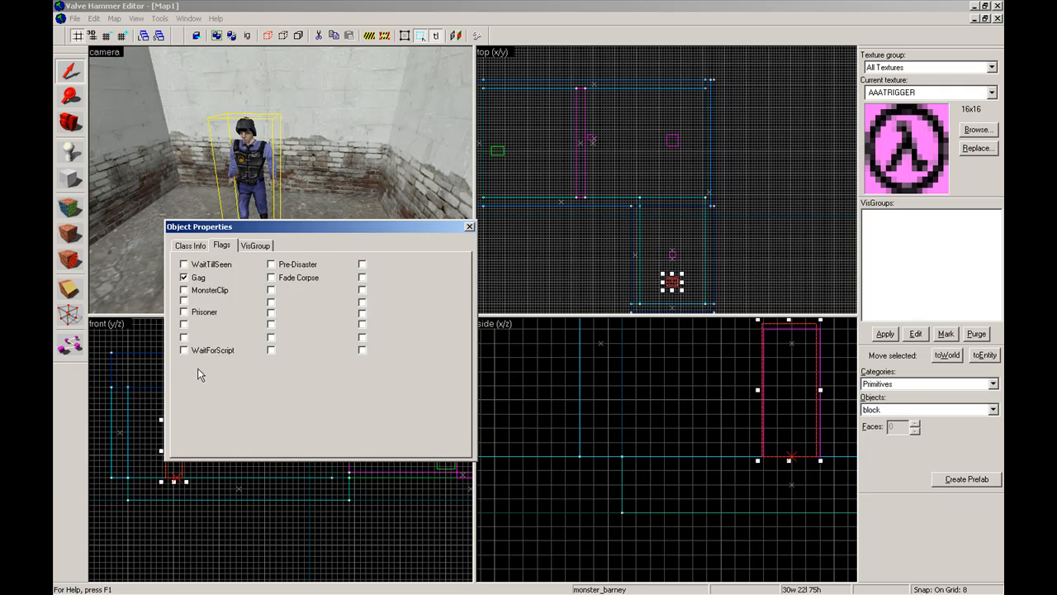
left_click(183, 349)
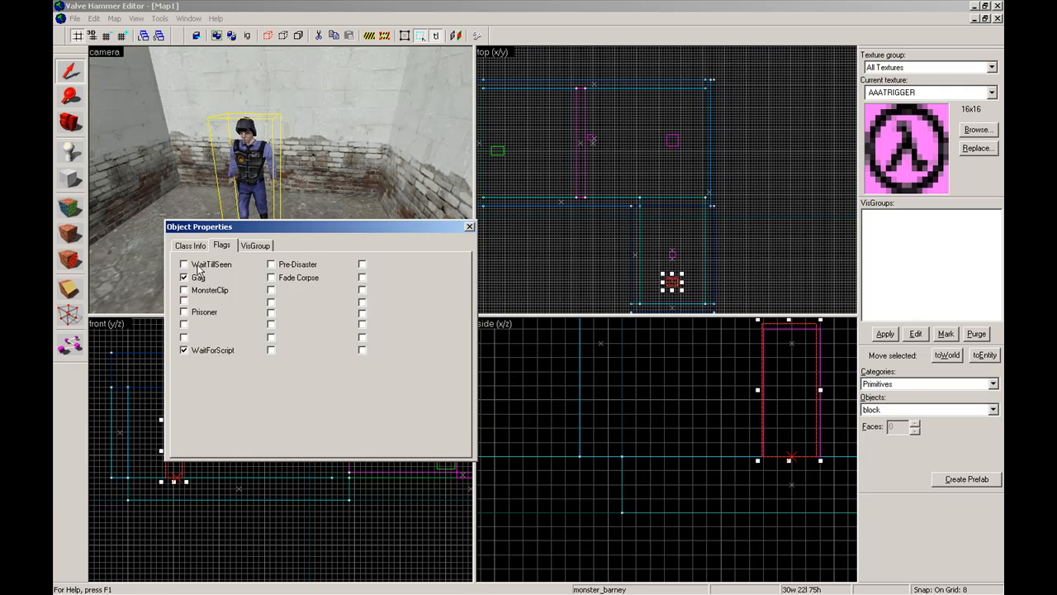
left_click(183, 349)
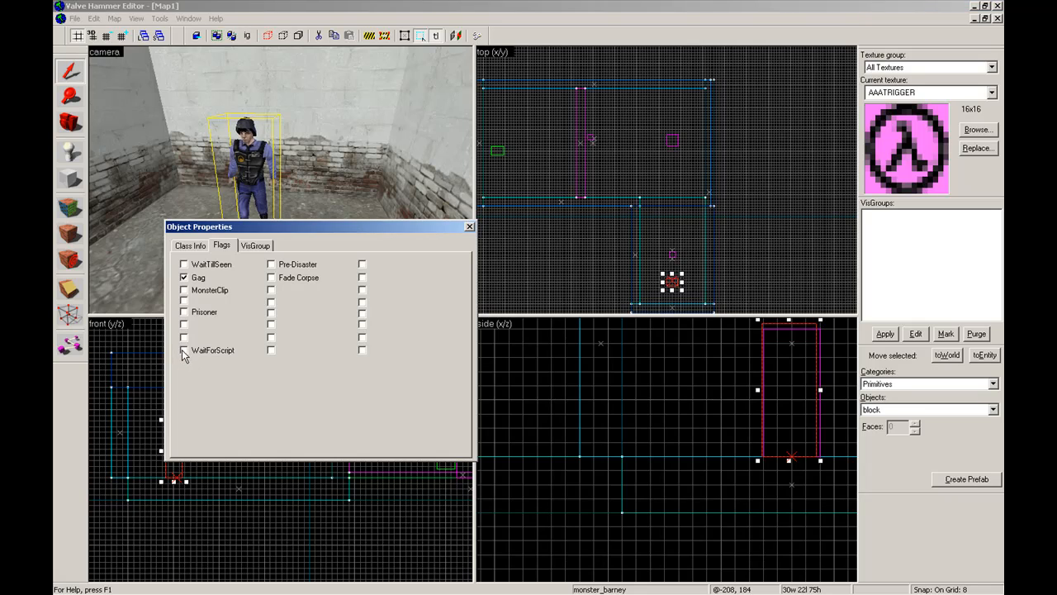
left_click(183, 349)
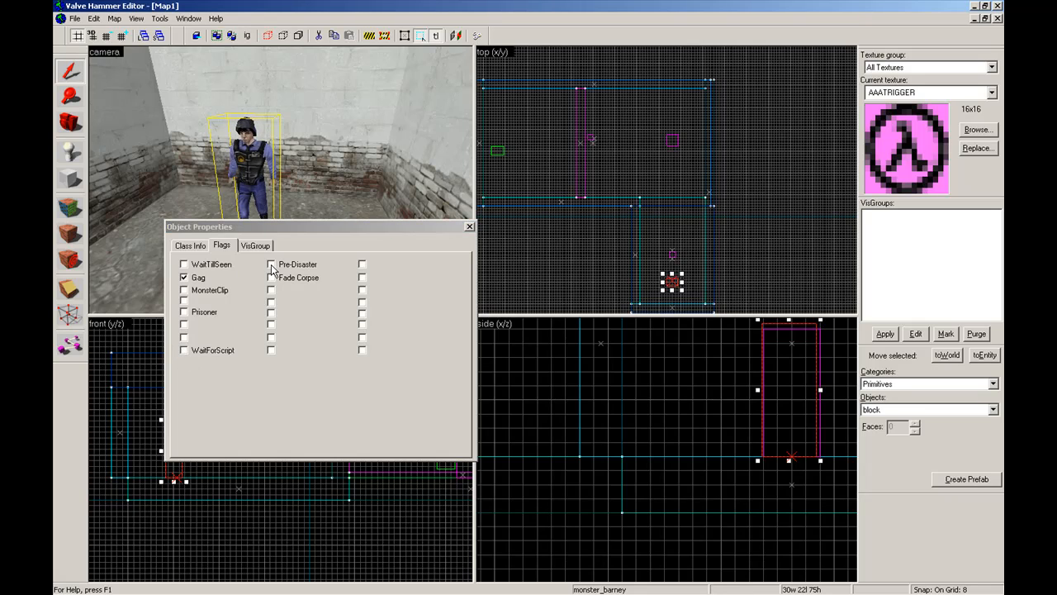
left_click(191, 246)
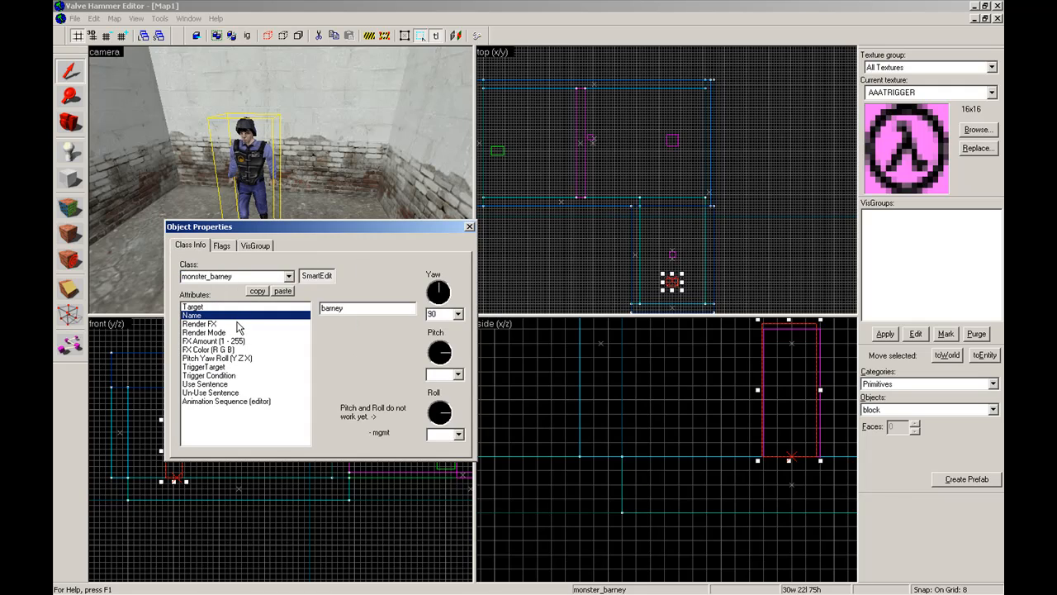
mouse_move(264, 408)
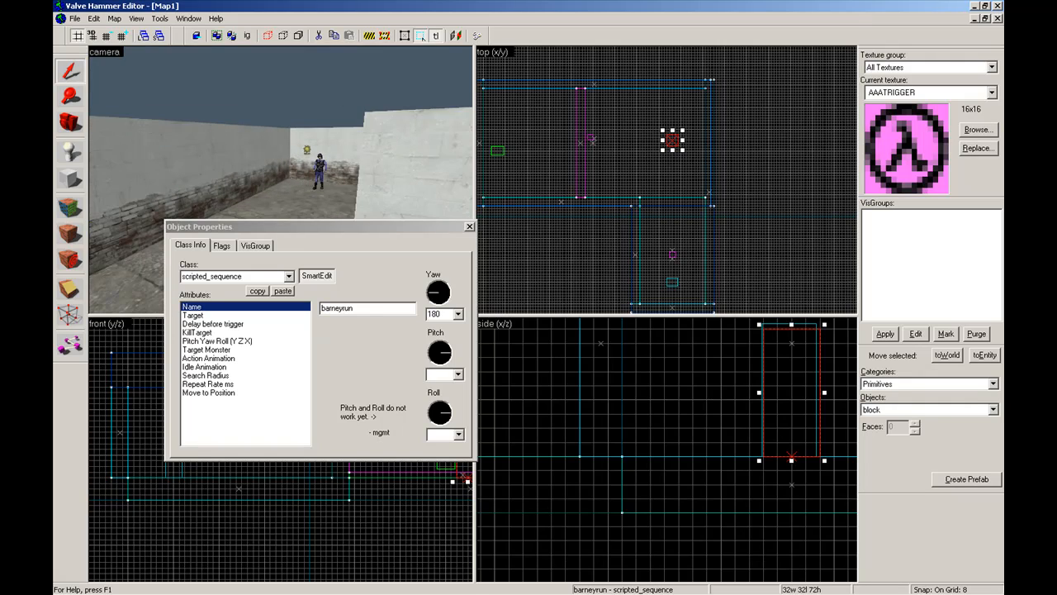
Check the barneyrun sequence's Target reads barneytalk and close its properties.
left_click(193, 315)
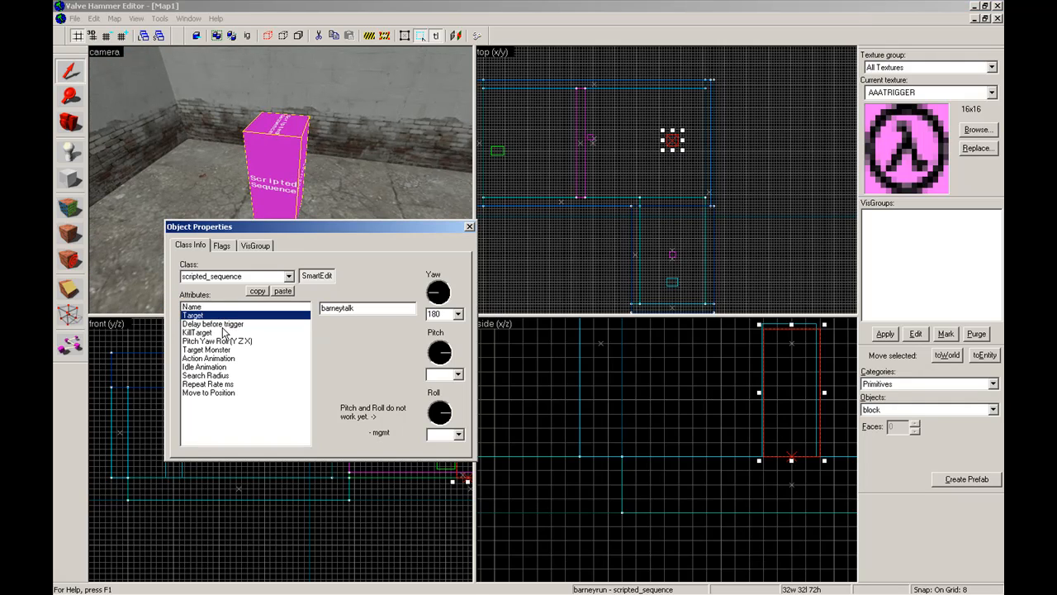
left_click(204, 365)
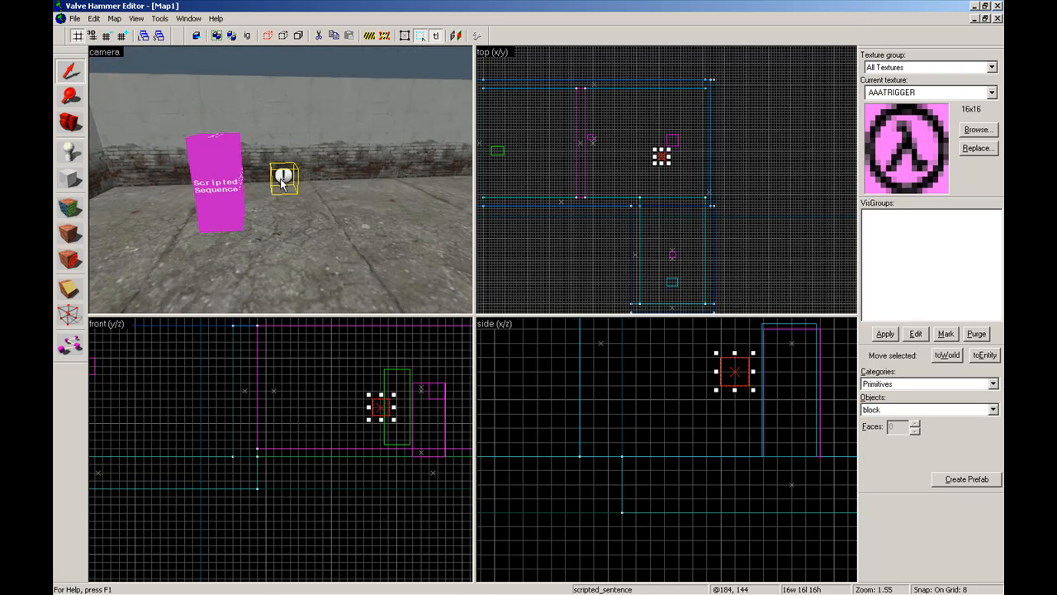
Enable the scripted_sentence's Fire Once and interrupt speech flags.
double_click(283, 179)
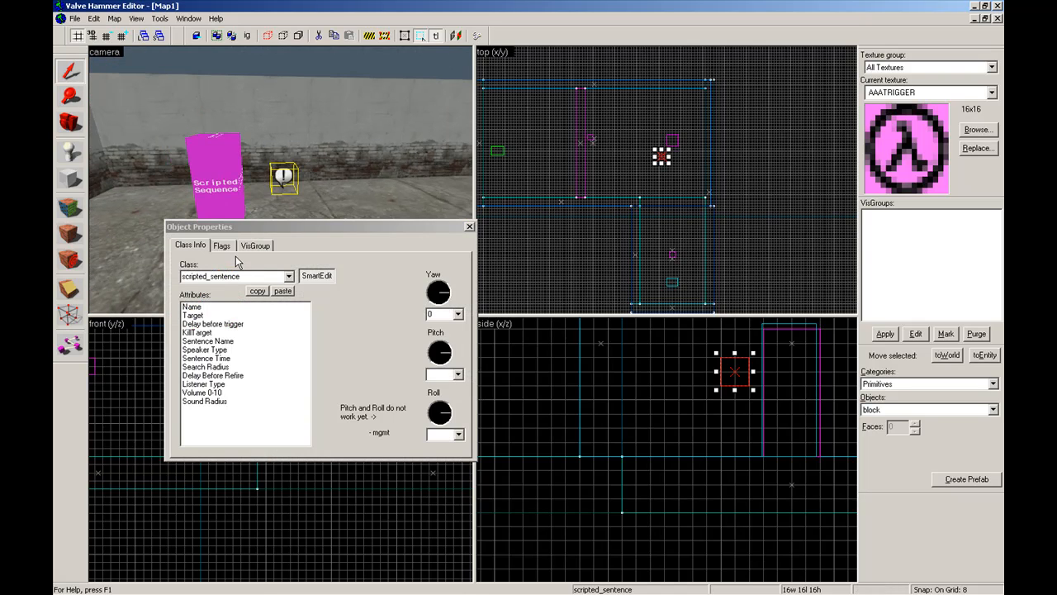
left_click(221, 245)
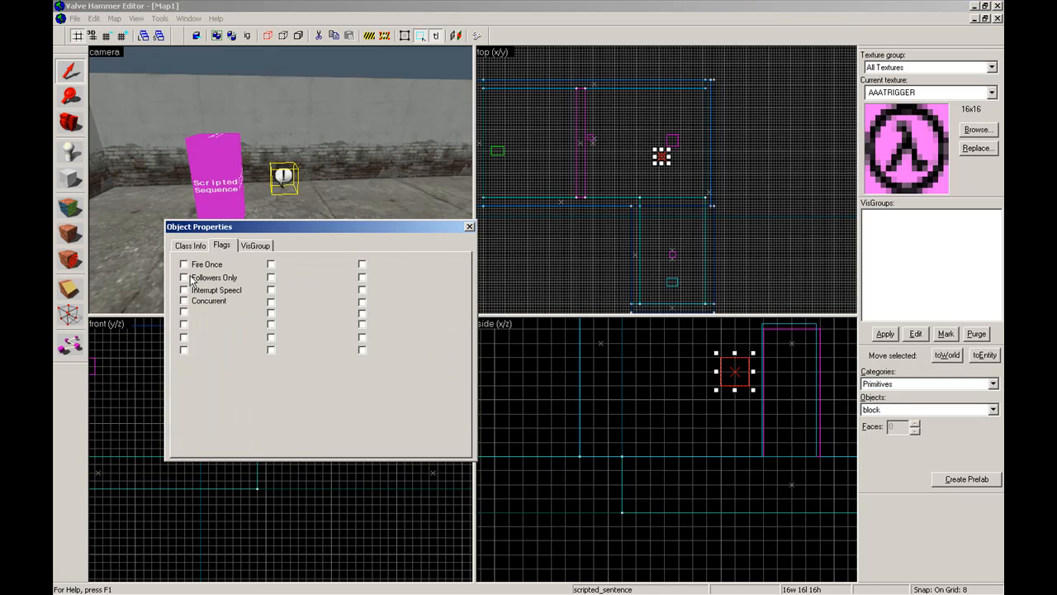
left_click(183, 264)
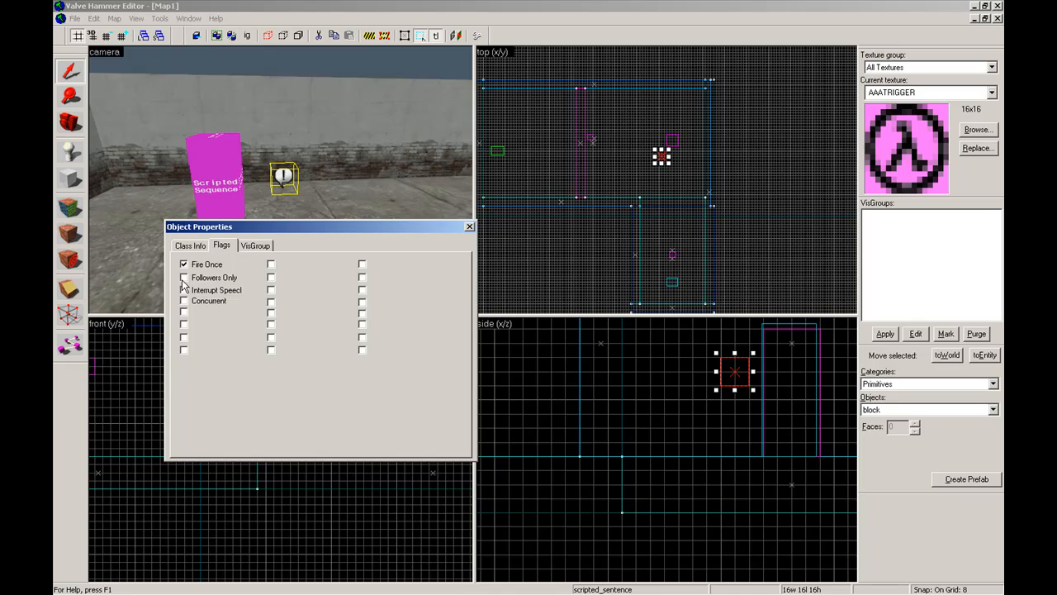
left_click(183, 289)
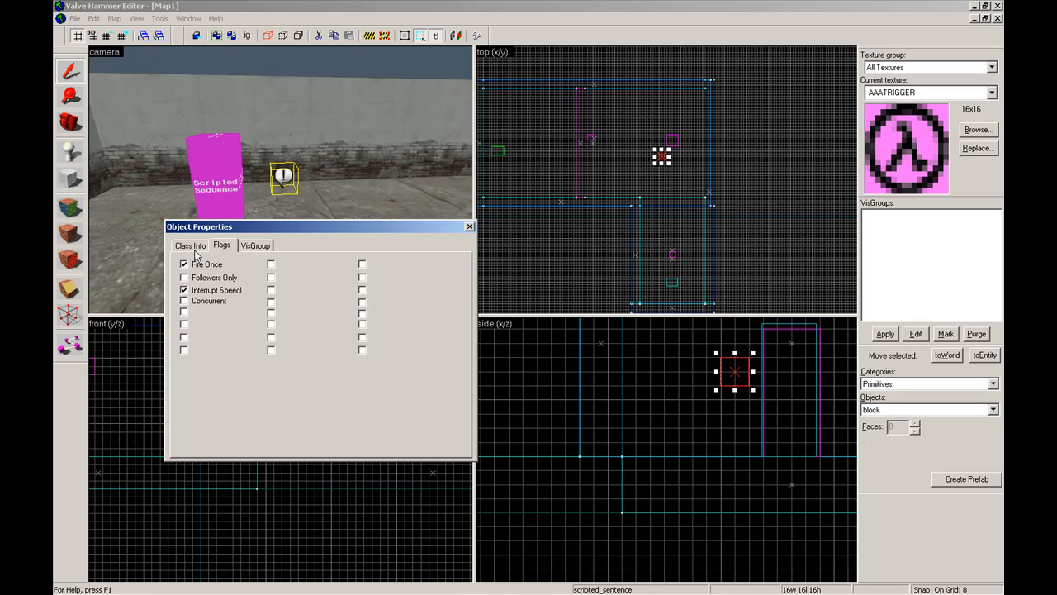
left_click(191, 245)
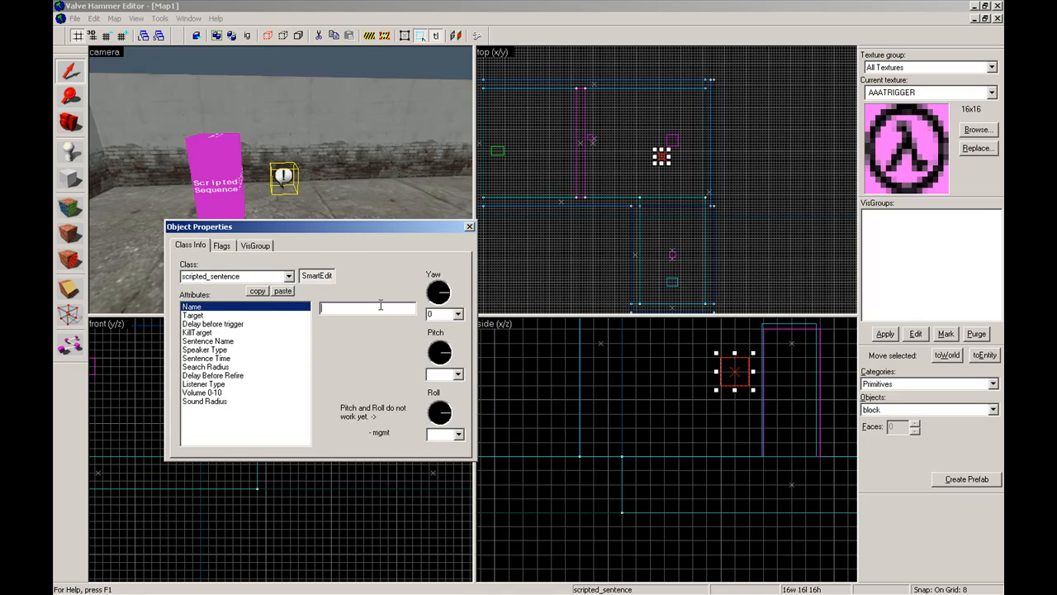
Name the sentence barneytalk, set speaker type 'b' and listener type 'player'.
type("barneytalk")
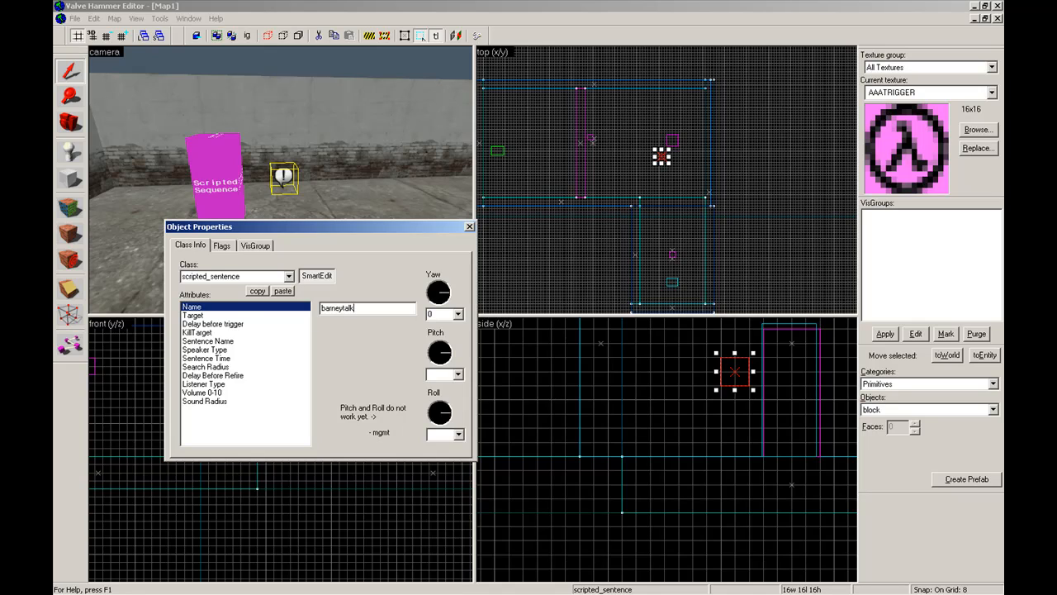
left_click(192, 314)
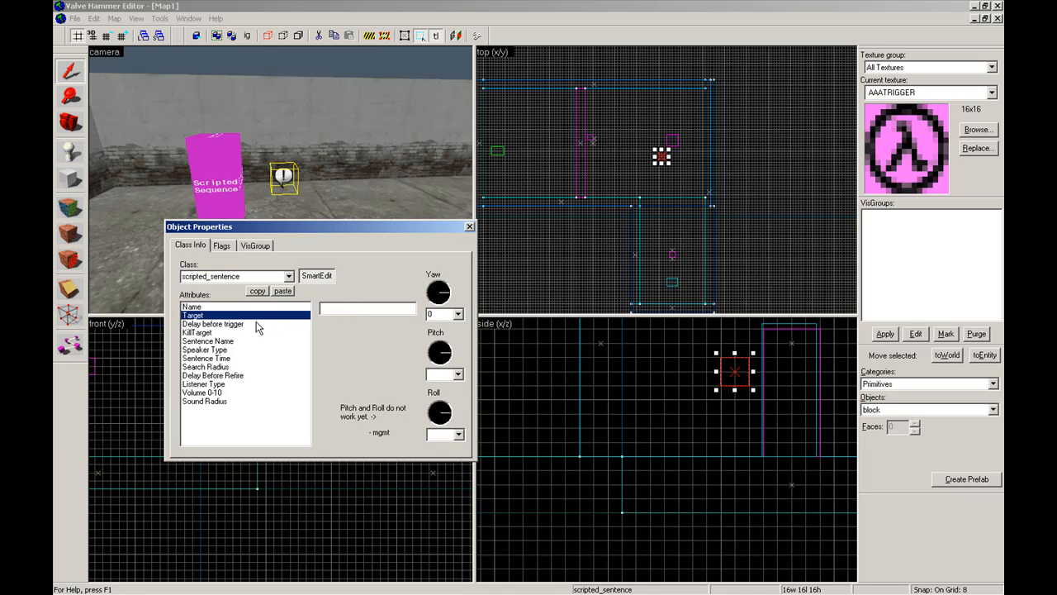
left_click(213, 323)
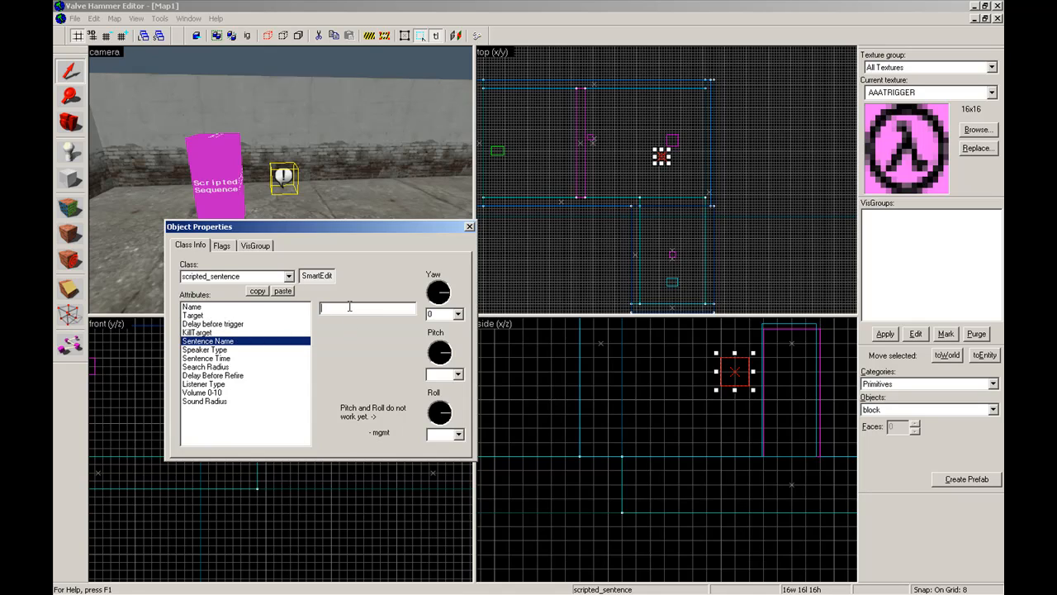
left_click(205, 349)
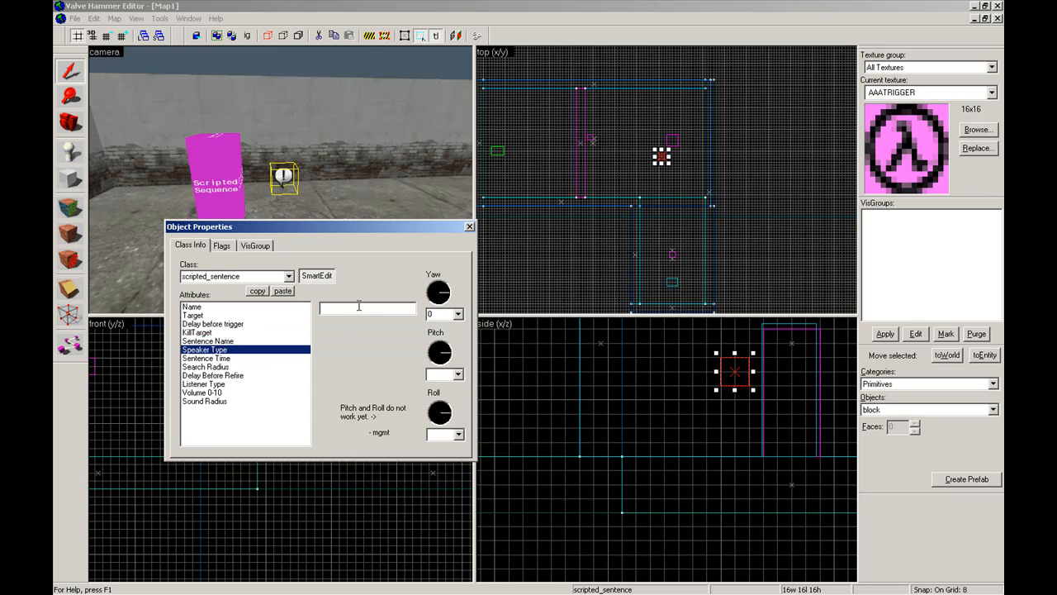
type("b")
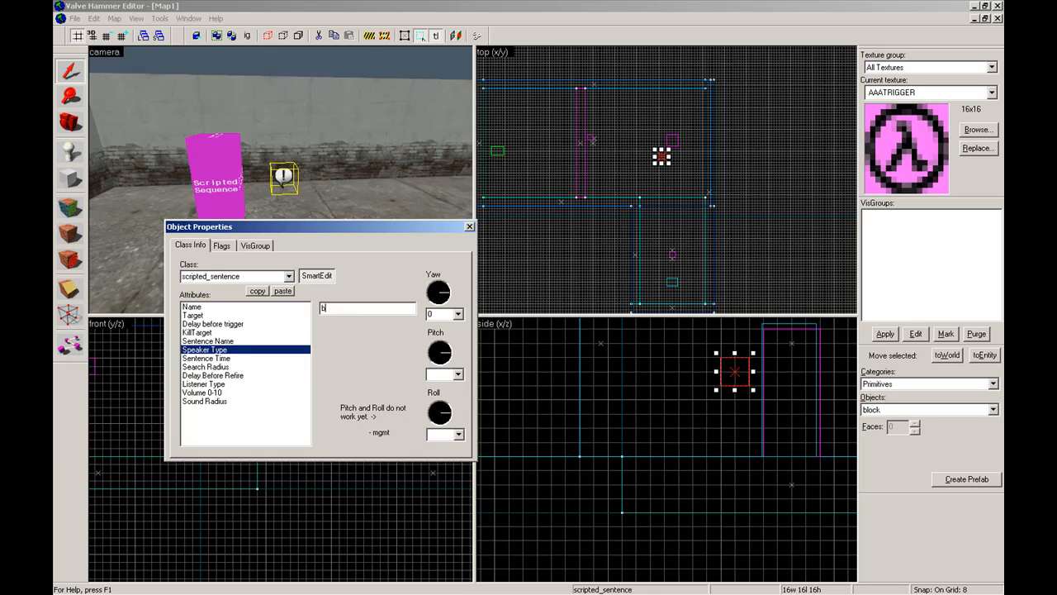
left_click(205, 365)
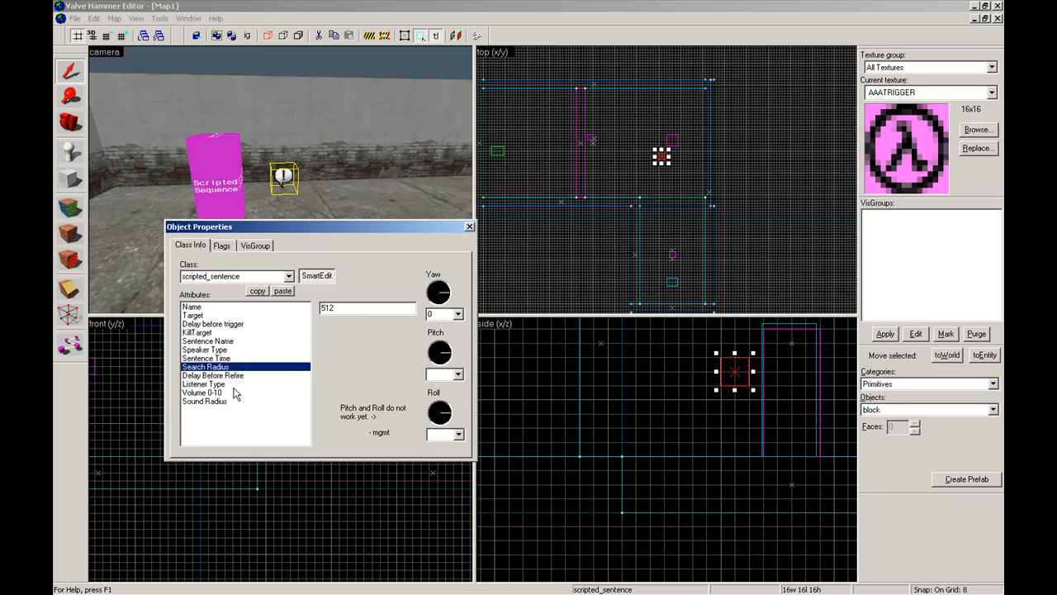
left_click(203, 383)
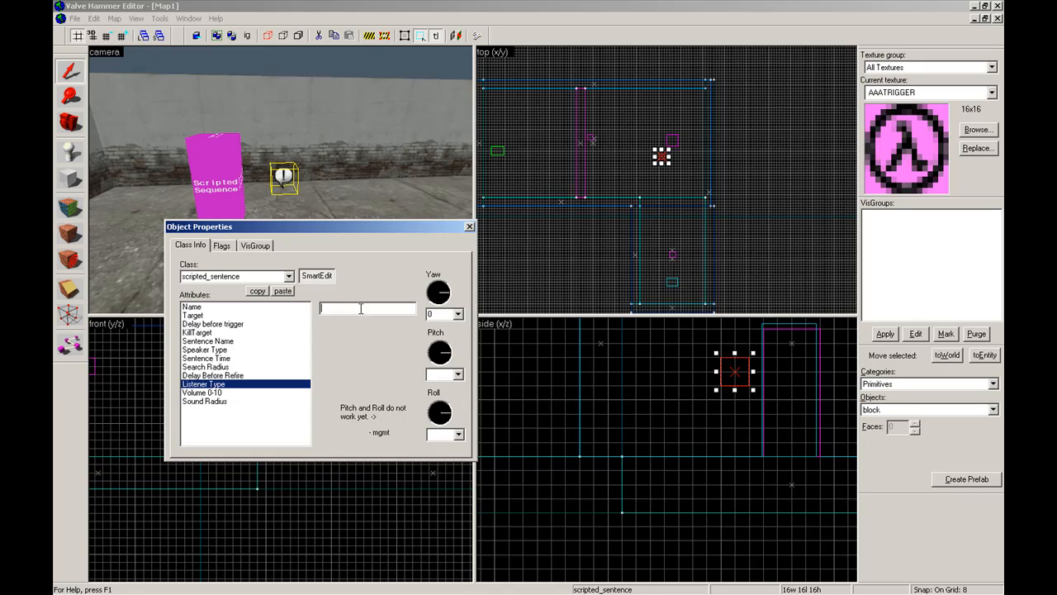
type("player")
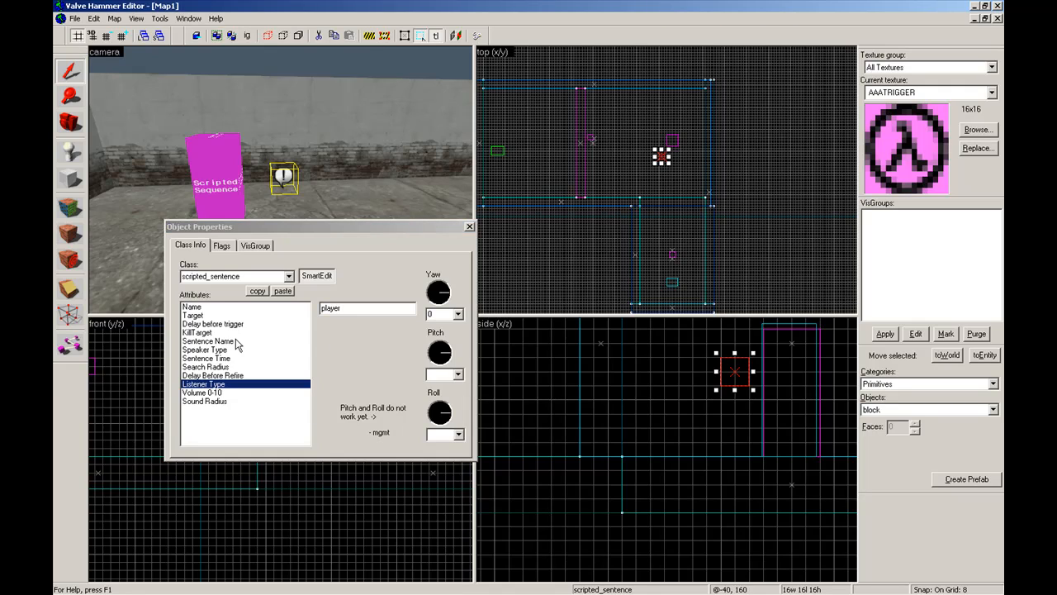
left_click(208, 340)
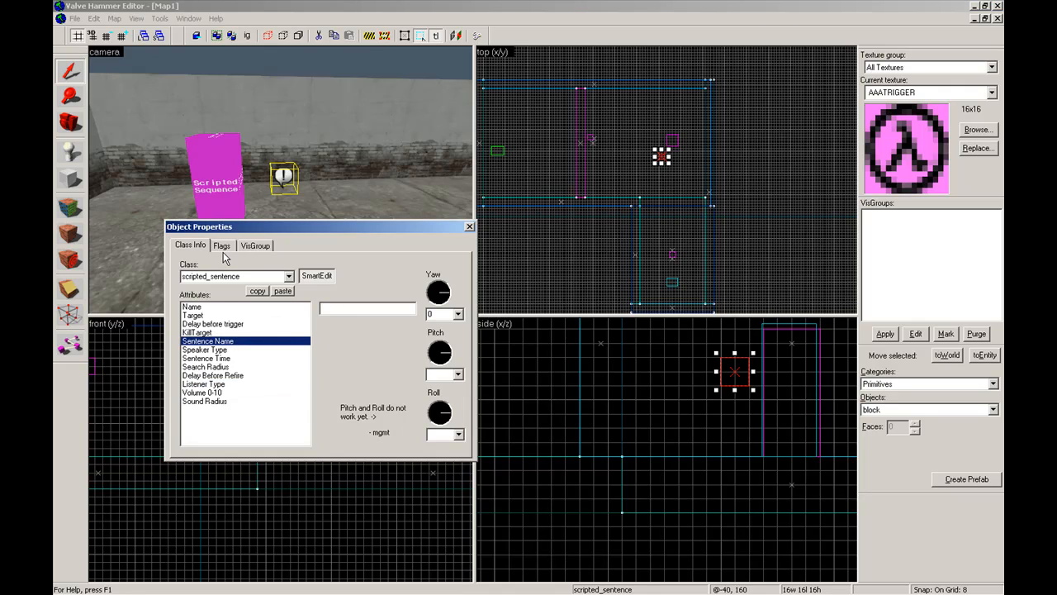
left_click(75, 585)
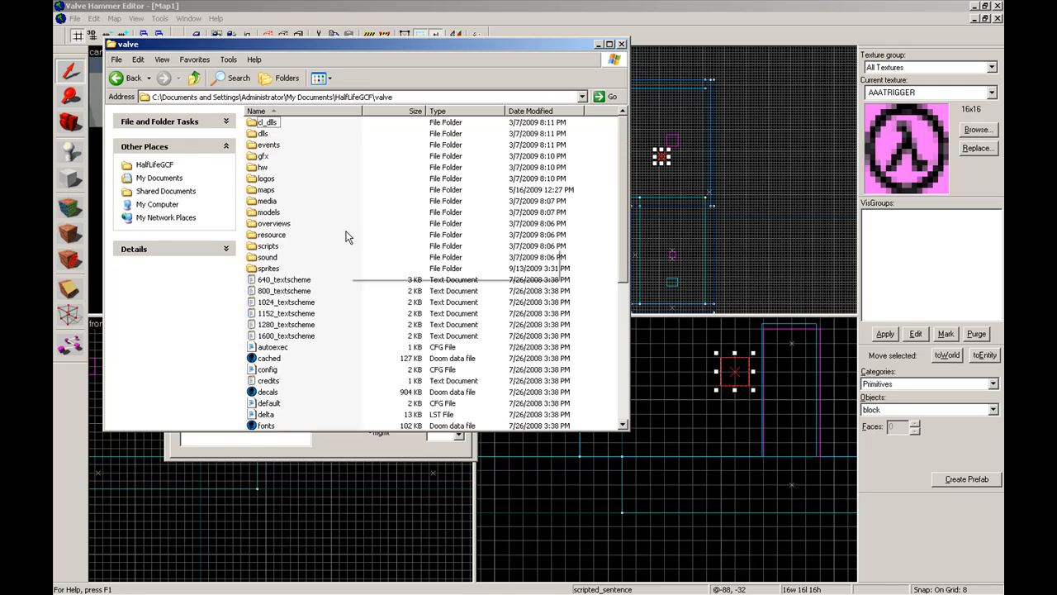
mouse_move(339, 208)
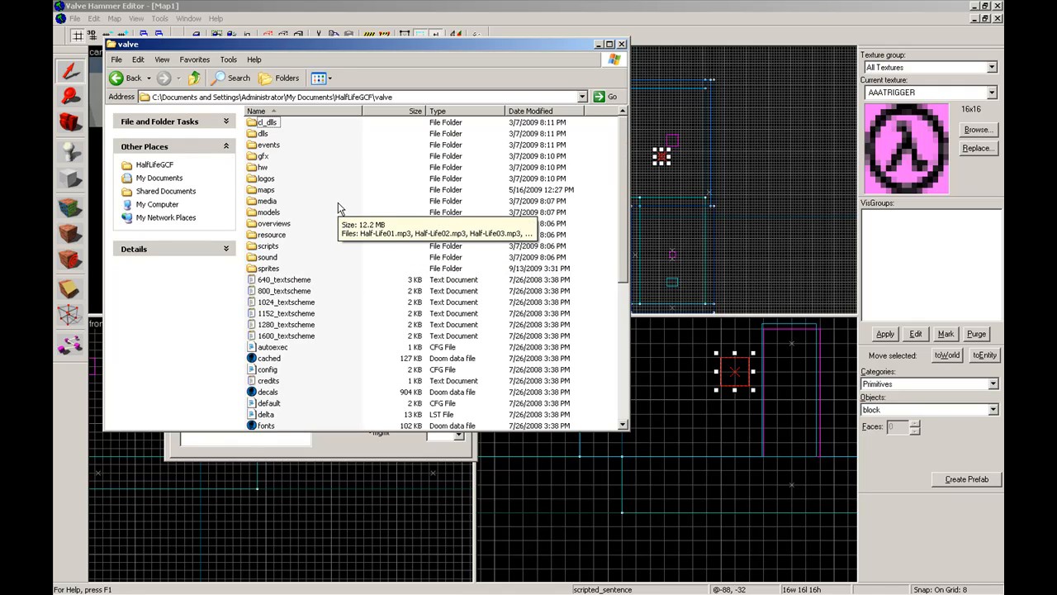
Open sentences.txt from the valve sound folder in Notepad.
double_click(266, 256)
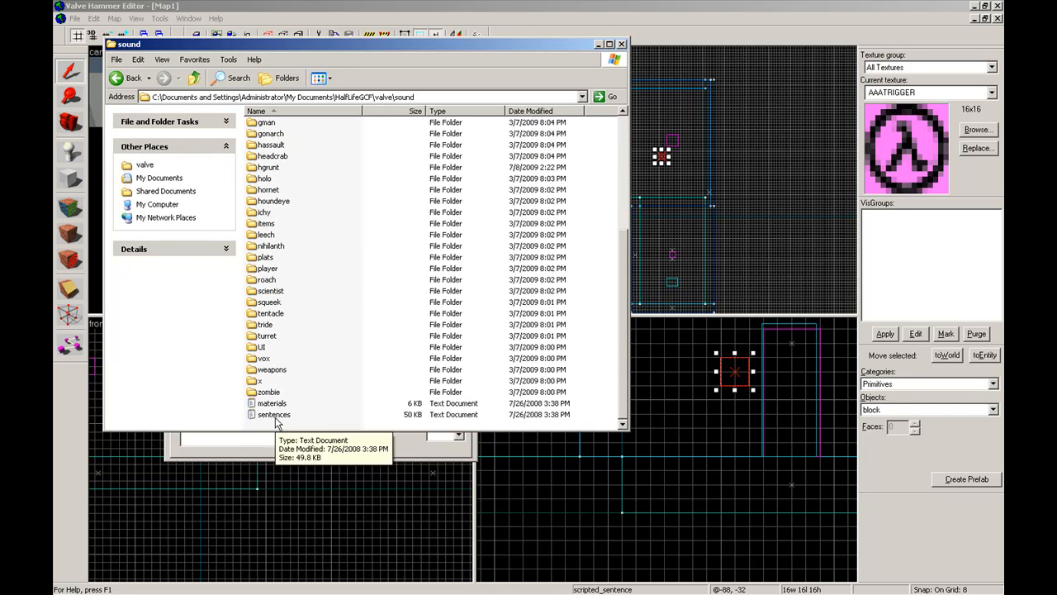
double_click(273, 414)
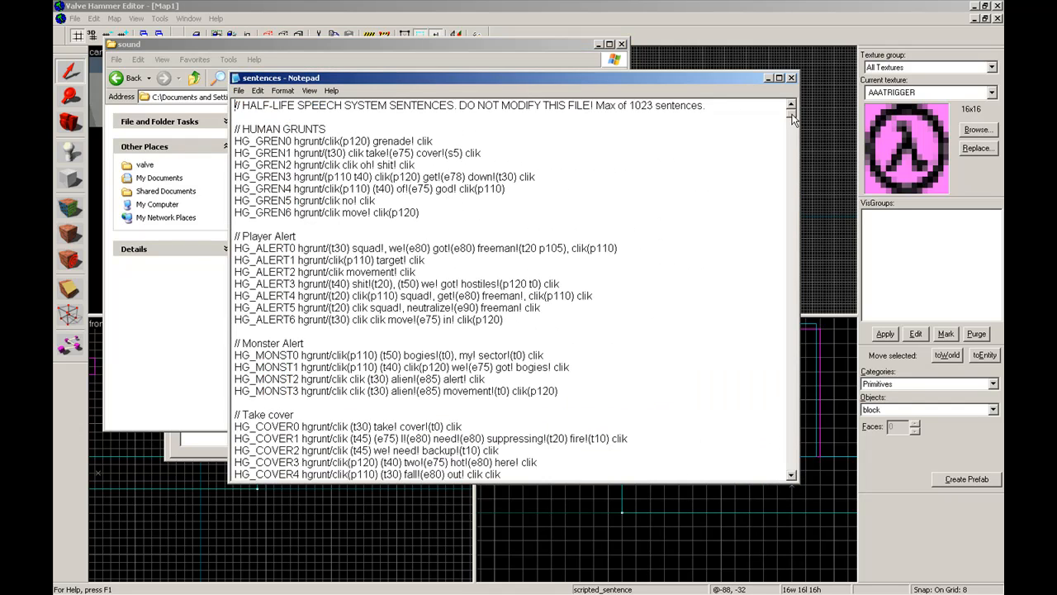
Search sentences.txt for barney and scroll to Barney's scripted sentence names like BA_SURFACE.
scroll("down", 3)
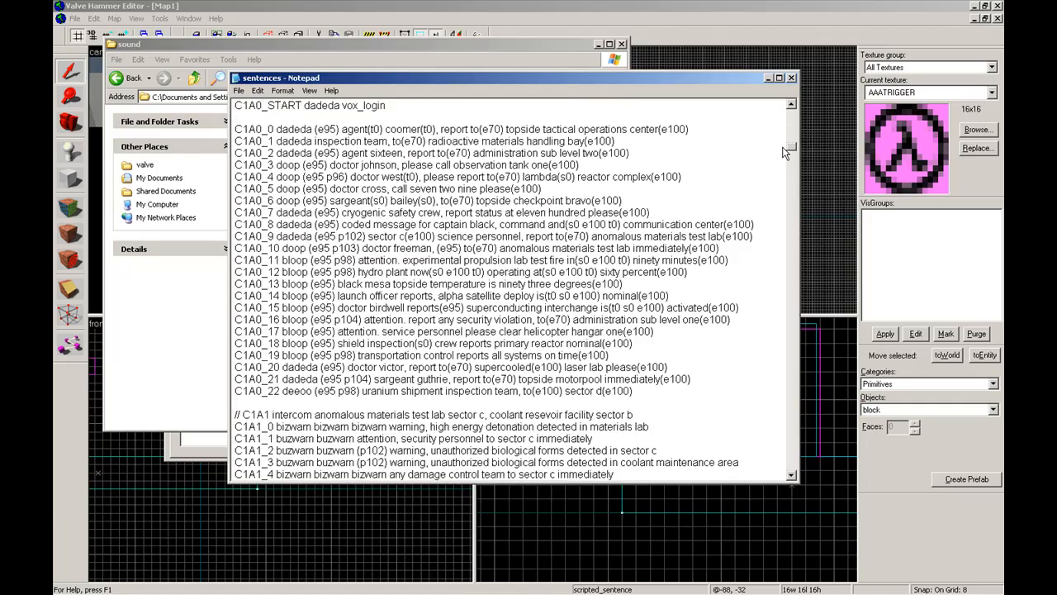
scroll("down", 3)
type("barney")
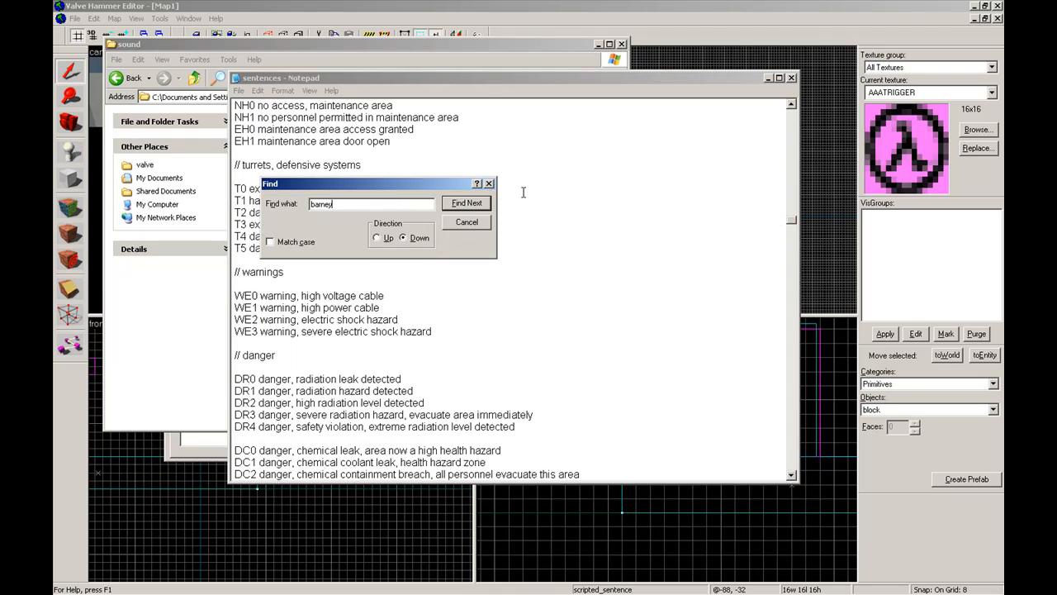
left_click(466, 202)
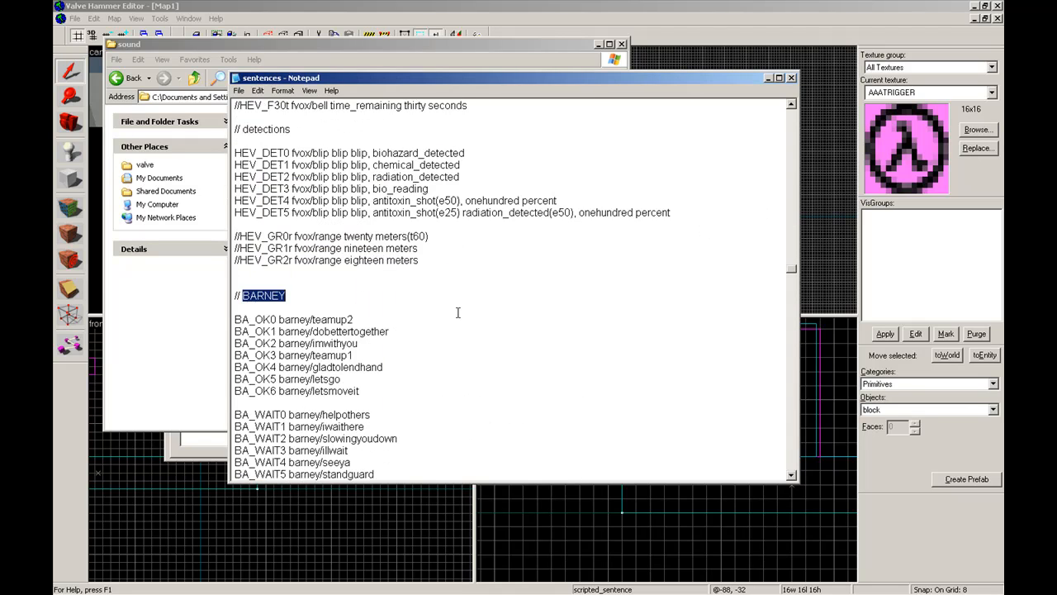
scroll("down", 3)
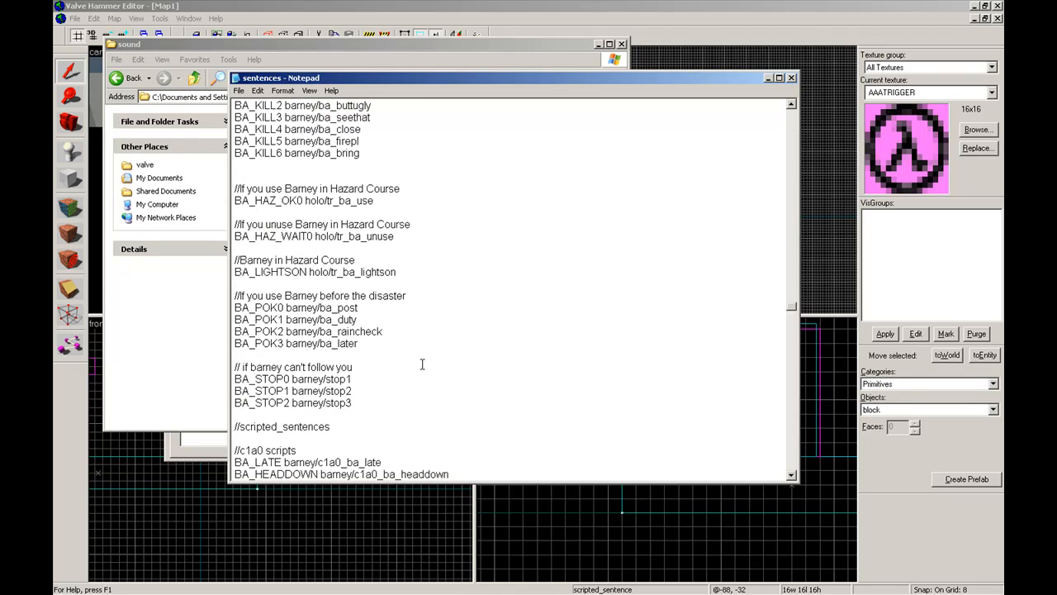
scroll("down", 3)
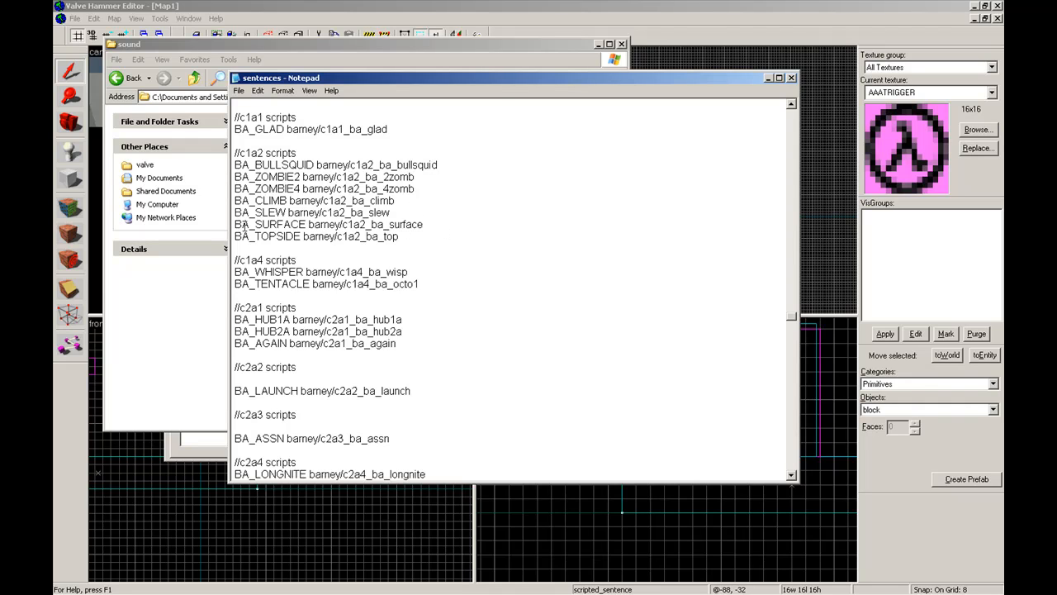
mouse_move(554, 46)
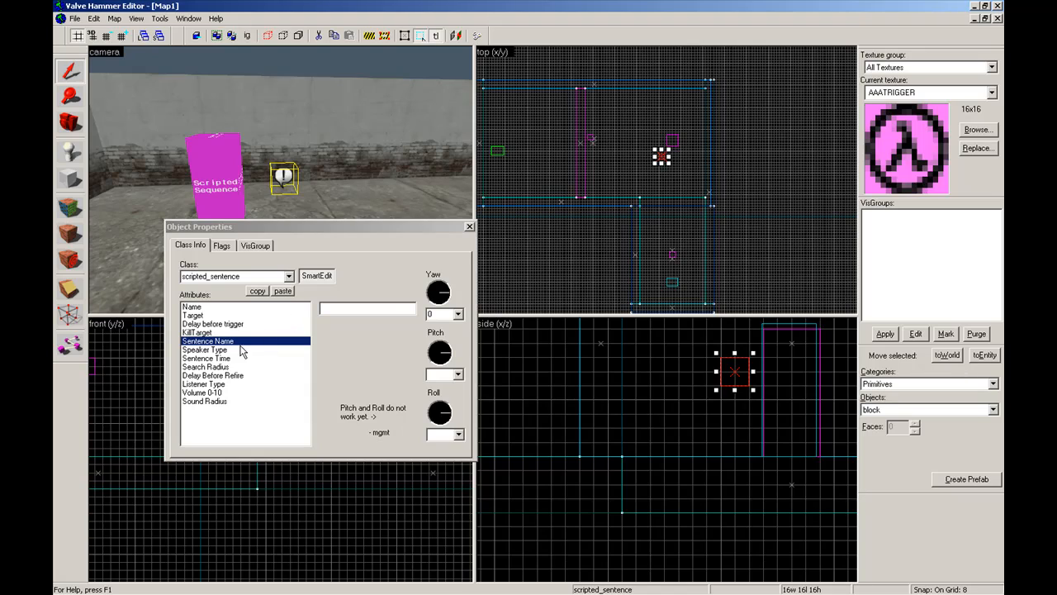
Enter !BA_SURFACE as the scripted_sentence's Sentence Name value.
left_click(367, 307)
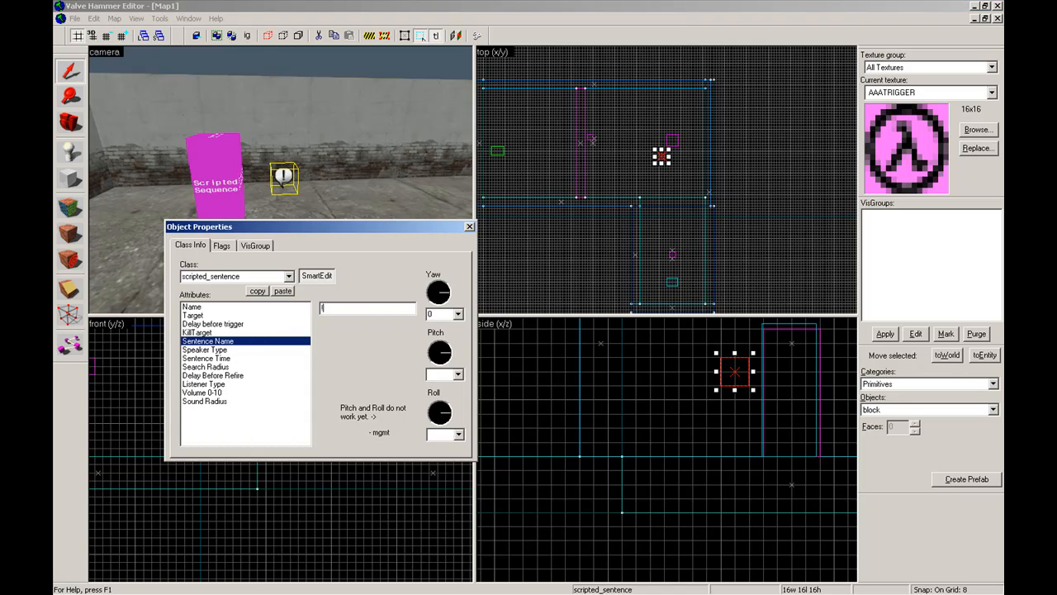
type("BA_SURFACE")
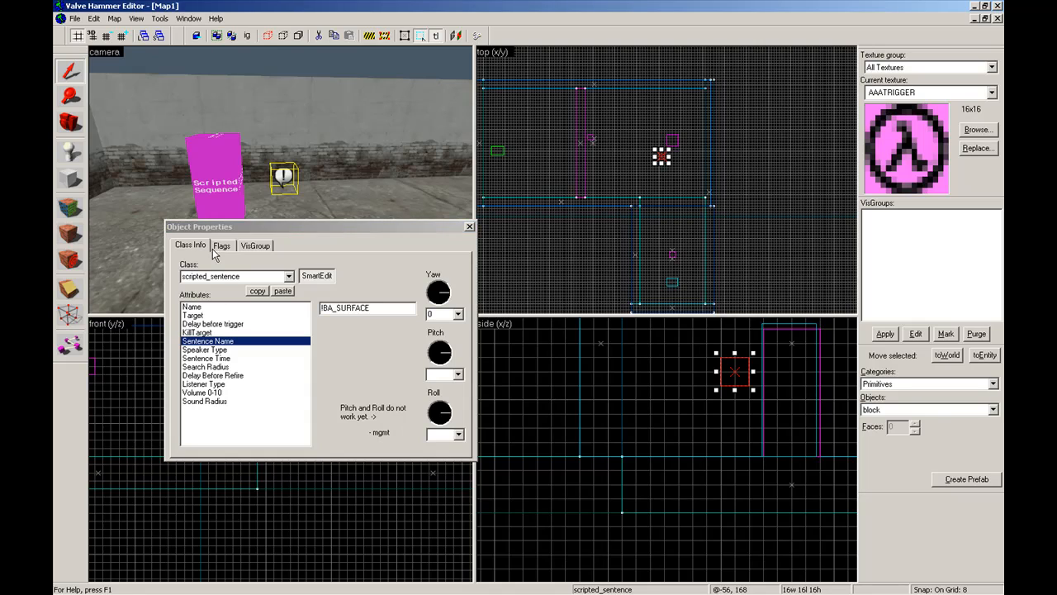
left_click(192, 306)
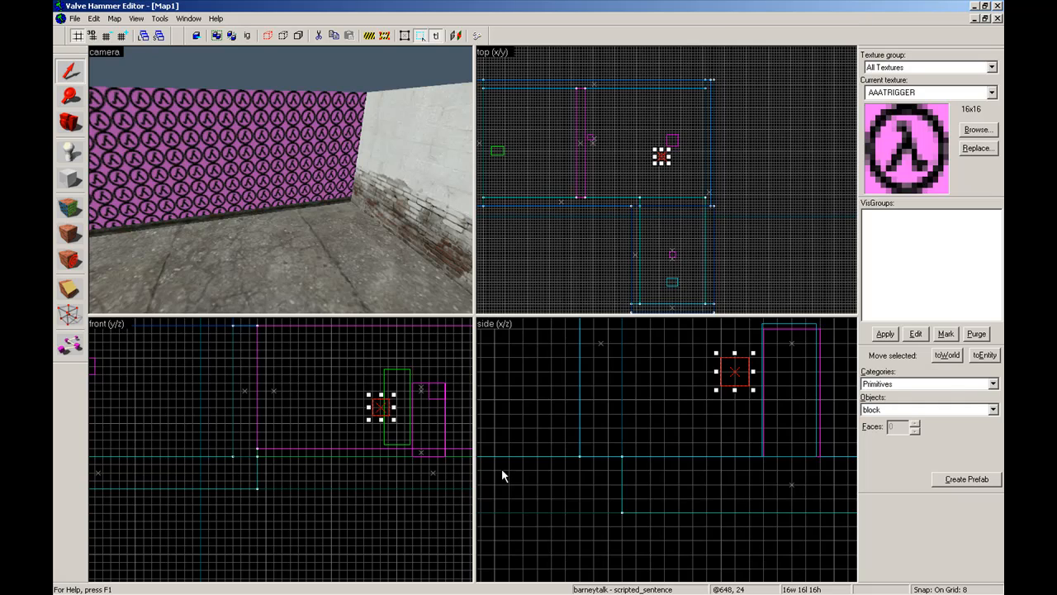
mouse_move(681, 526)
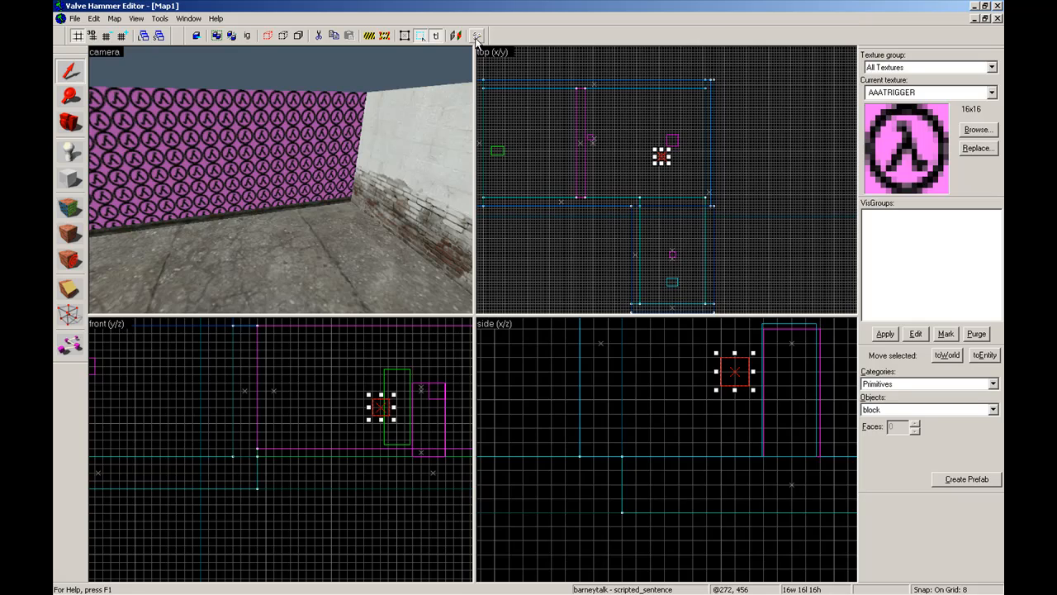
mouse_move(476, 35)
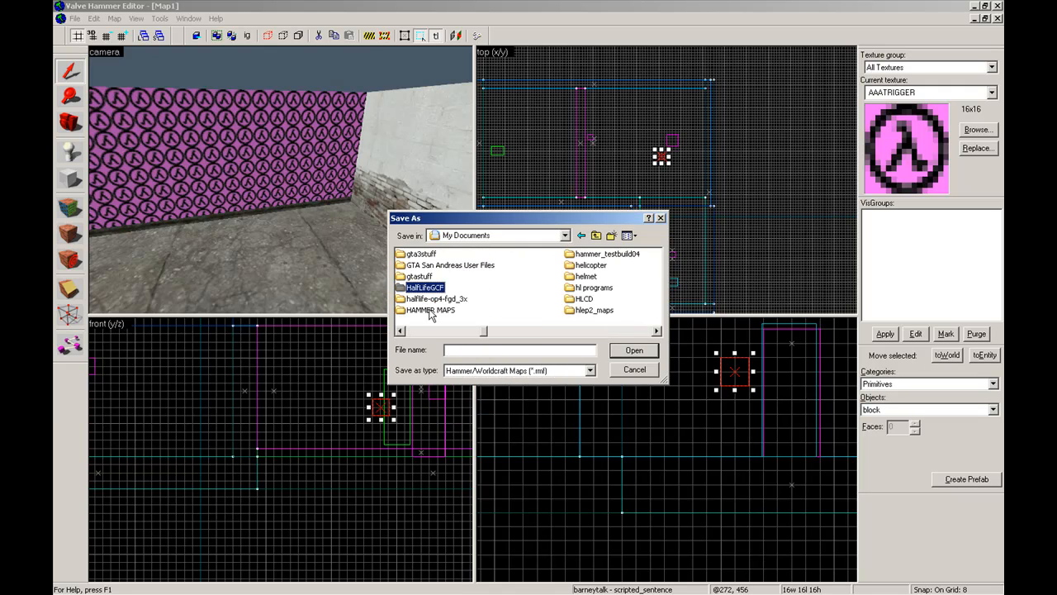
Save the map as SSSStutorial.rmf in the HAMMER MAPS folder.
double_click(430, 309)
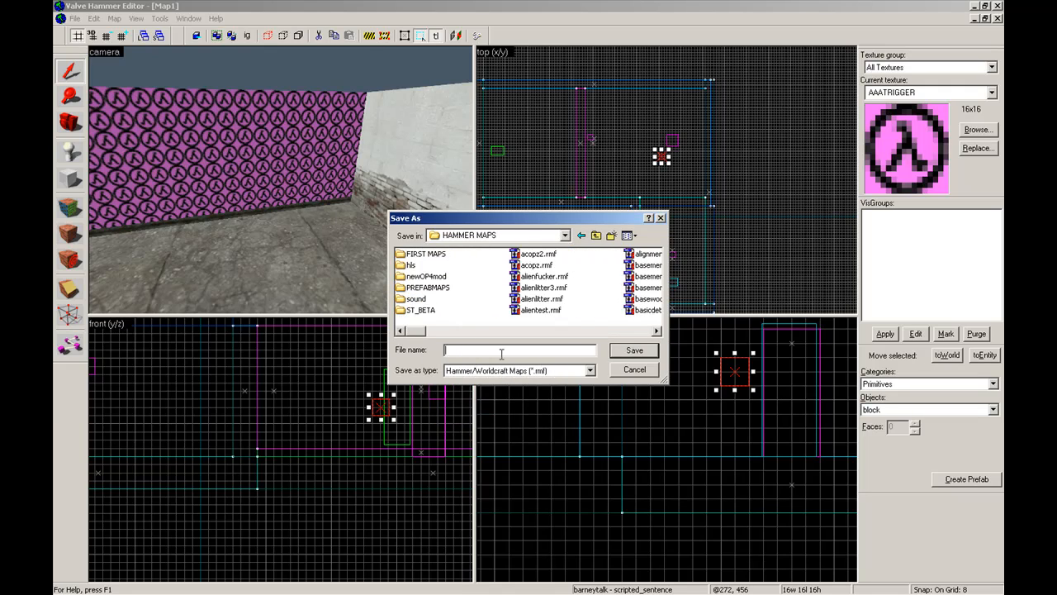
type("SSSS")
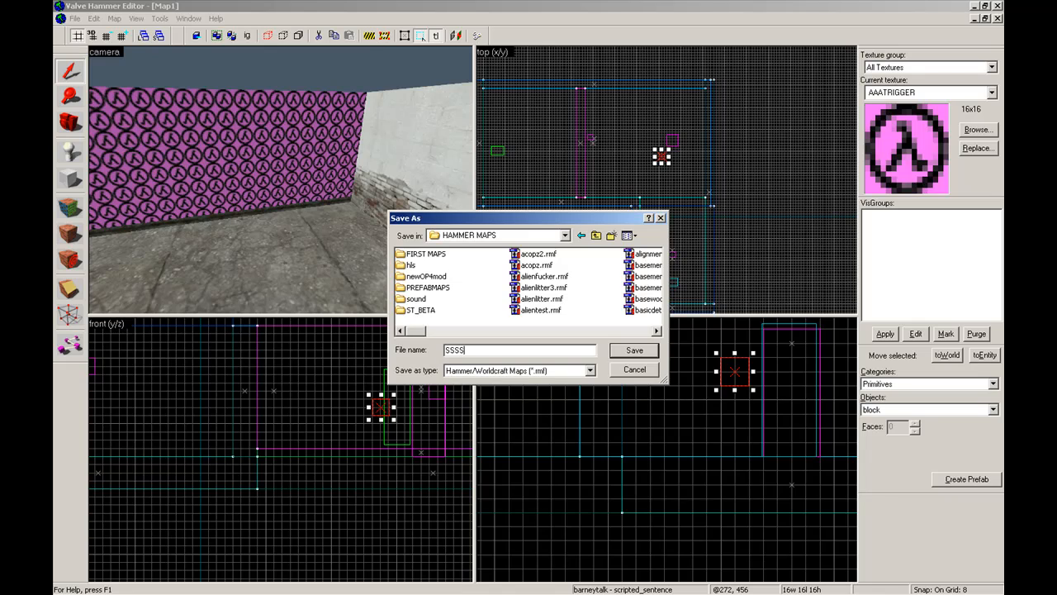
type("tutorl")
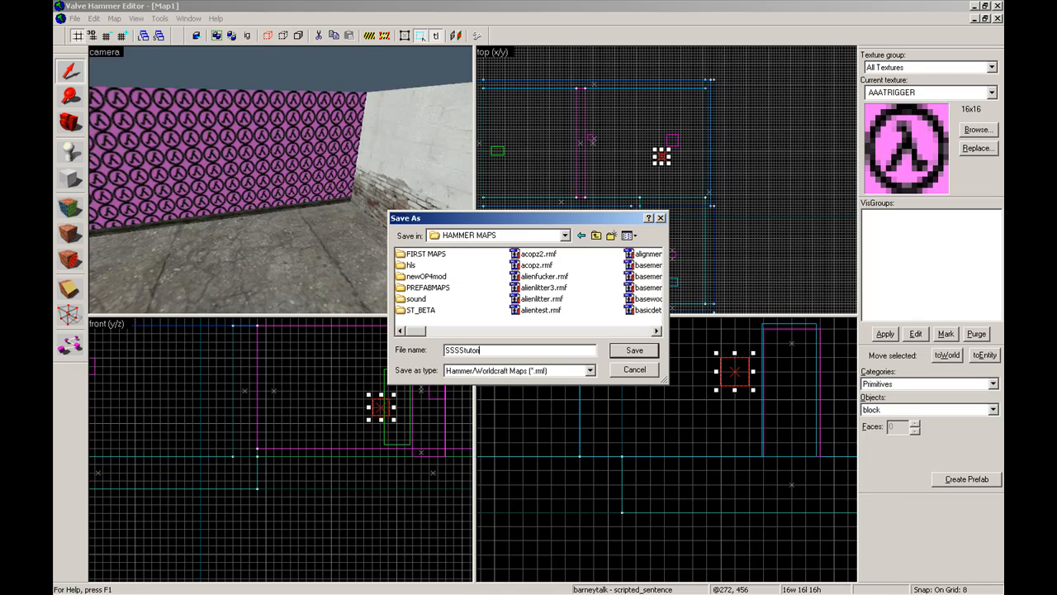
left_click(633, 349)
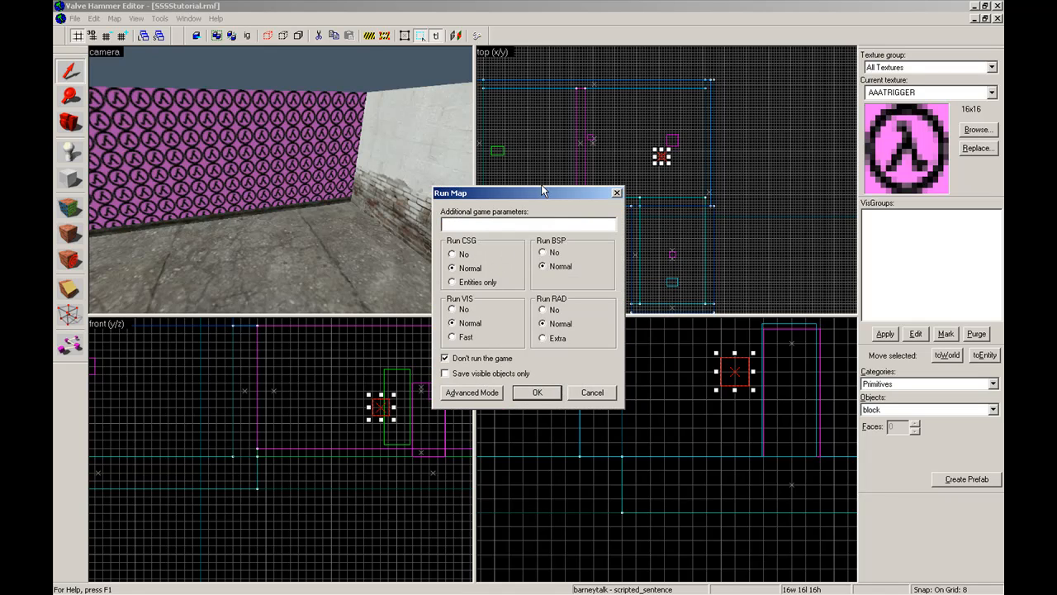
Compile the map with normal CSG/BSP/VIS/RAD without running the game, then switch to Half-Life.
left_click(537, 393)
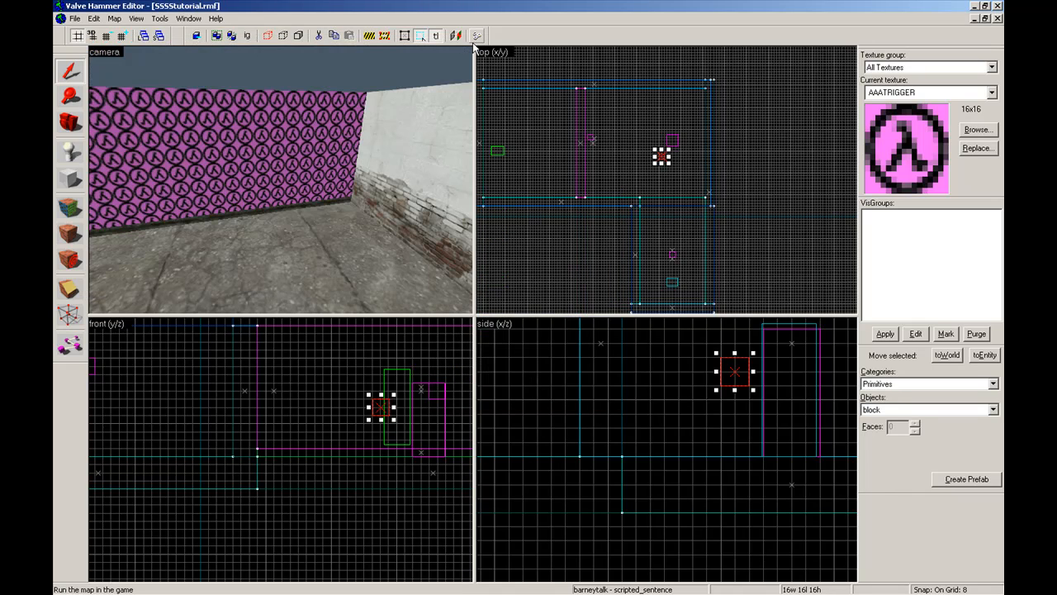
mouse_move(481, 39)
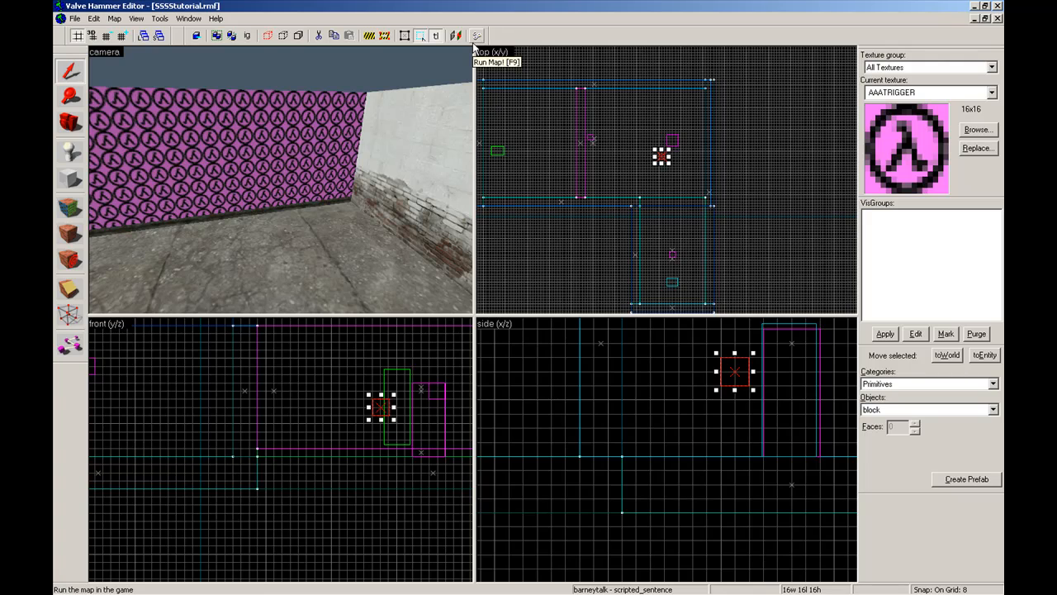
left_click(456, 35)
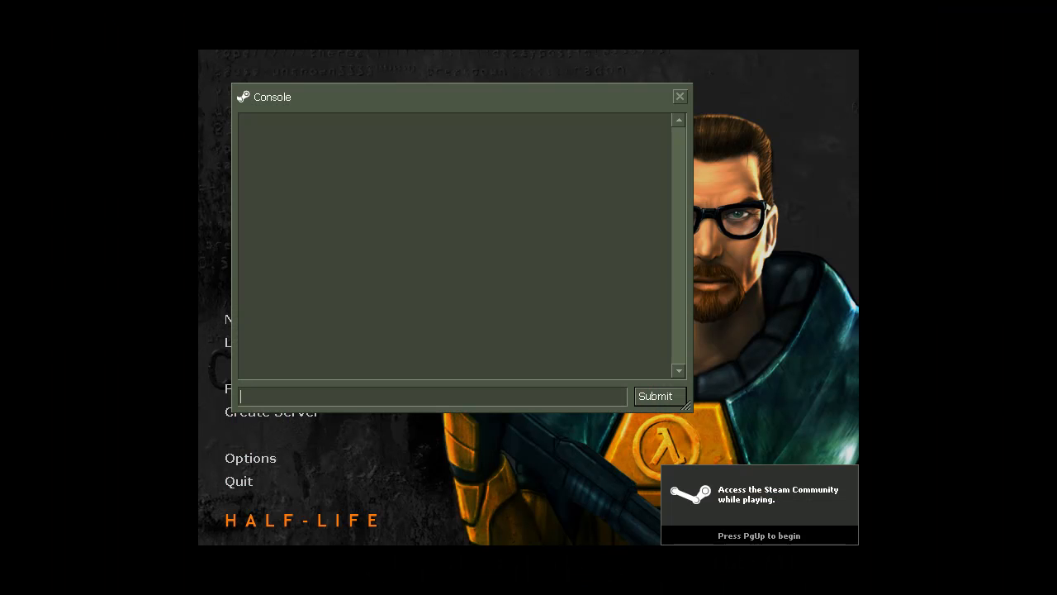
Submit 'map SSSStutorial' in the Half-Life console to load the map.
type("map SSSStuto")
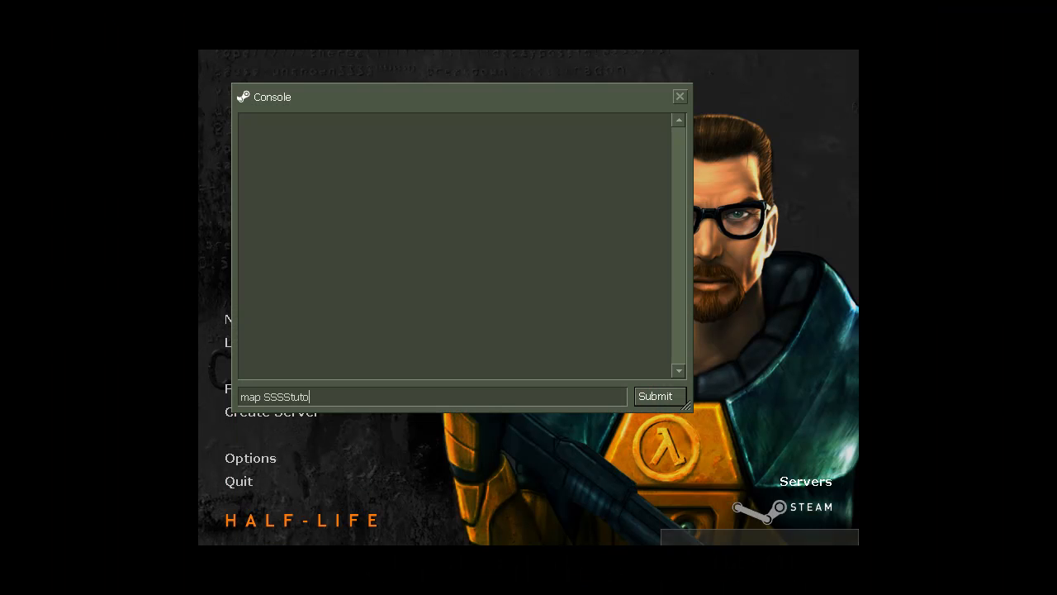
left_click(658, 396)
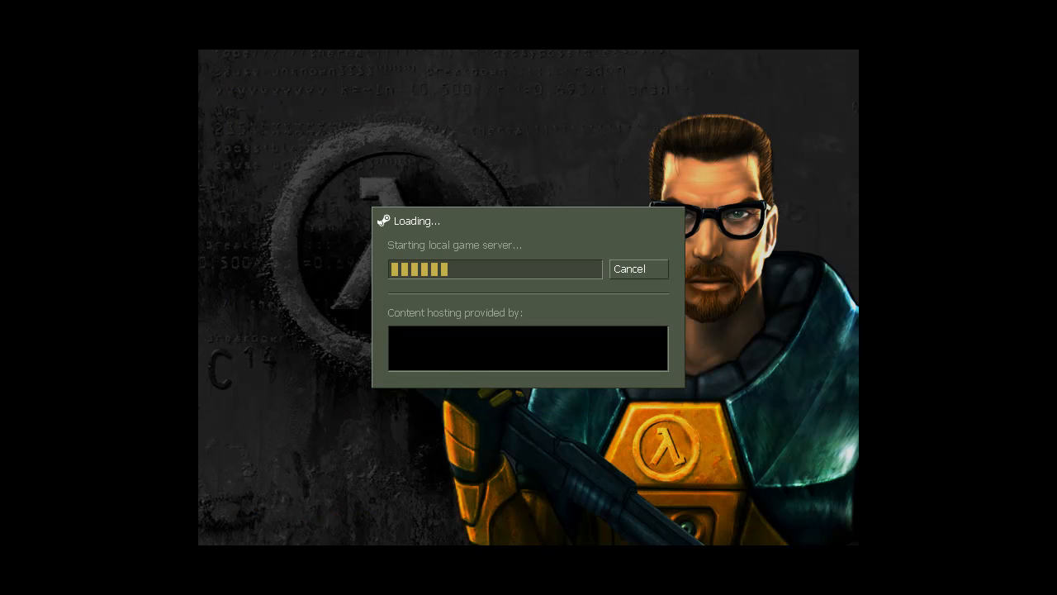